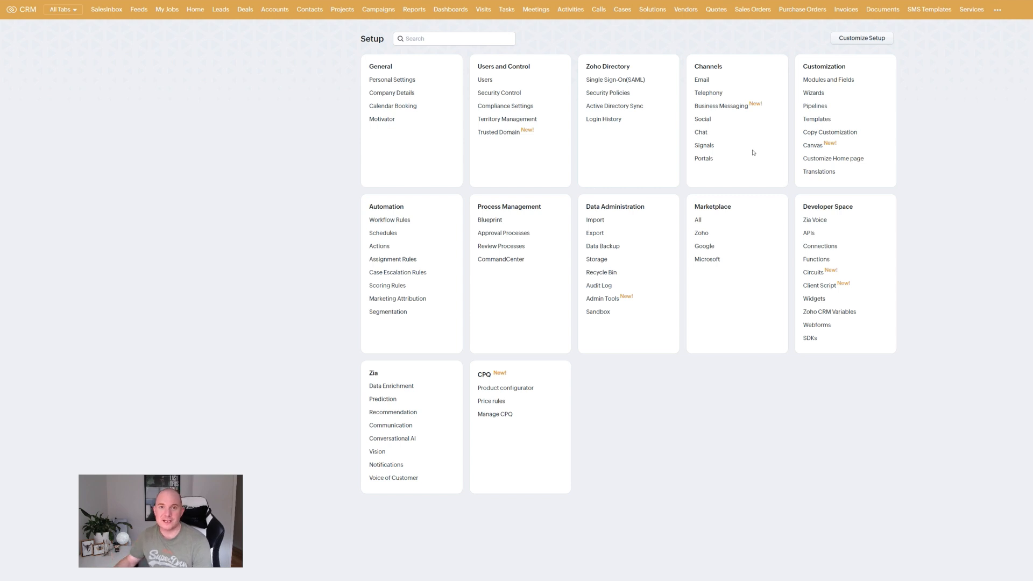
{"action": "mouse_move", "coordinate": [819, 52]}
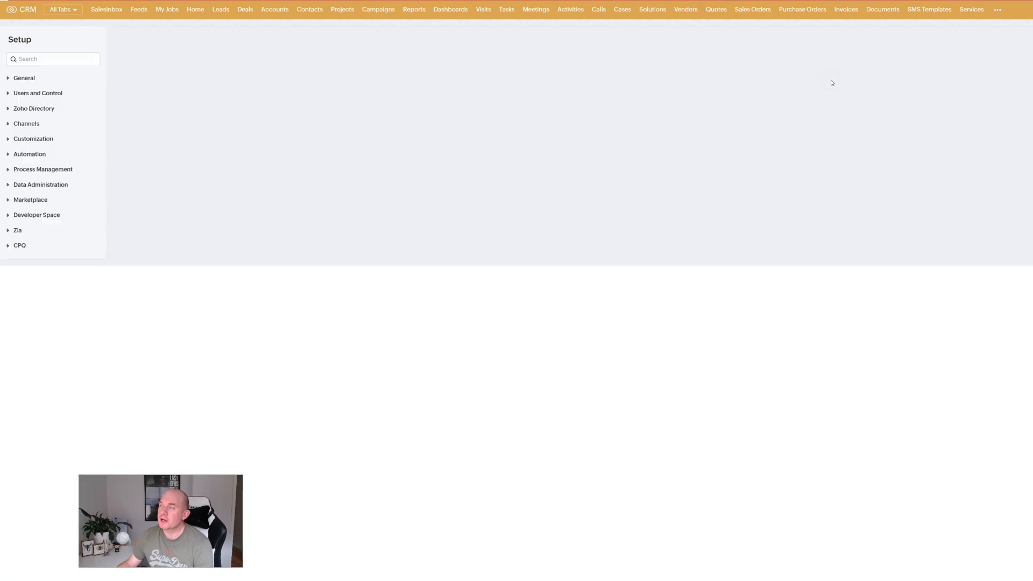
Open the Leads module's layout settings from Setup's Modules and Fields.
{"action": "left_click", "coordinate": [33, 139]}
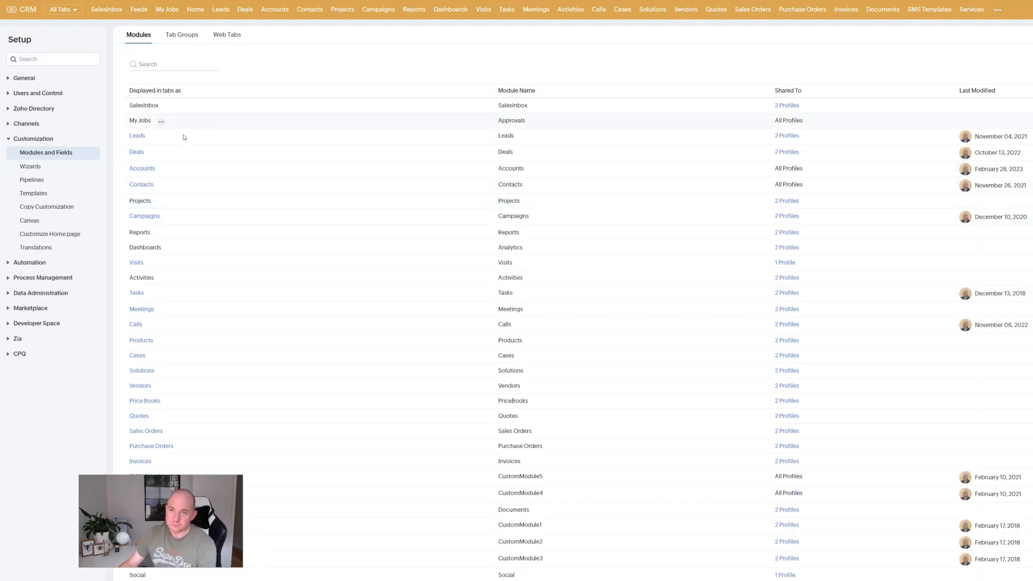
{"action": "left_click", "coordinate": [137, 136]}
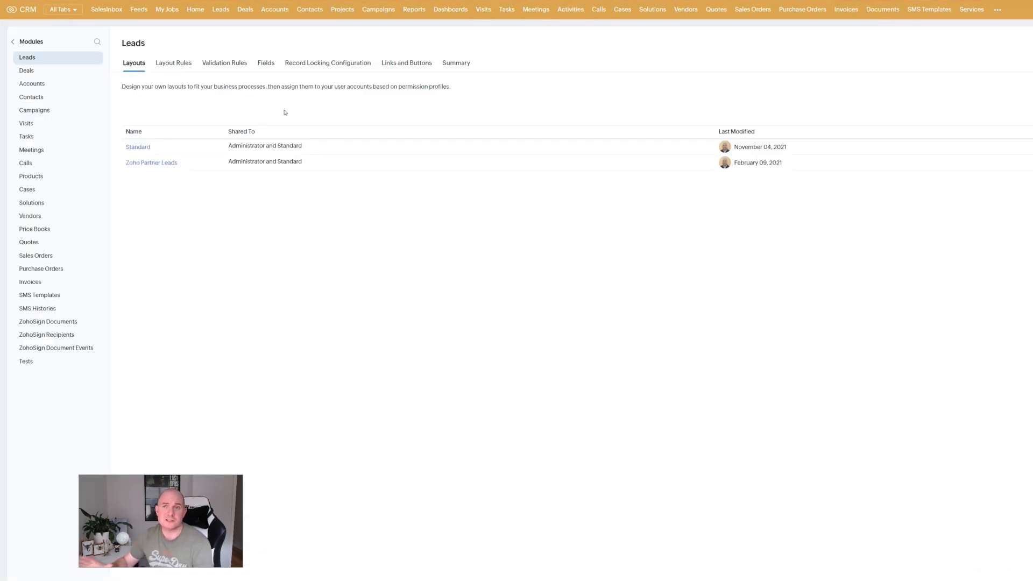
{"action": "mouse_move", "coordinate": [275, 71]}
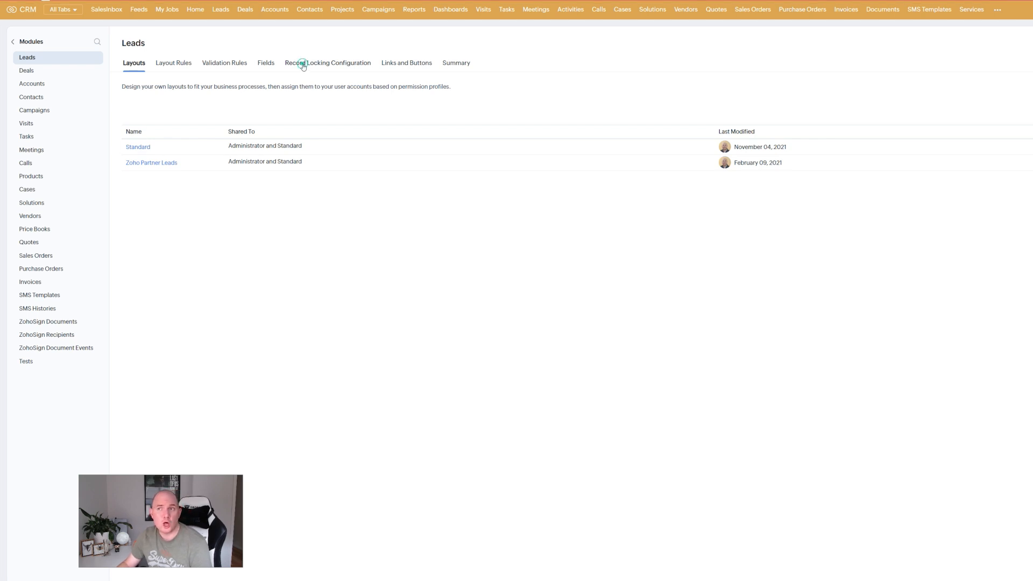
Show the Record Locking Configuration for the Leads module and begin configuring it.
{"action": "left_click", "coordinate": [328, 62]}
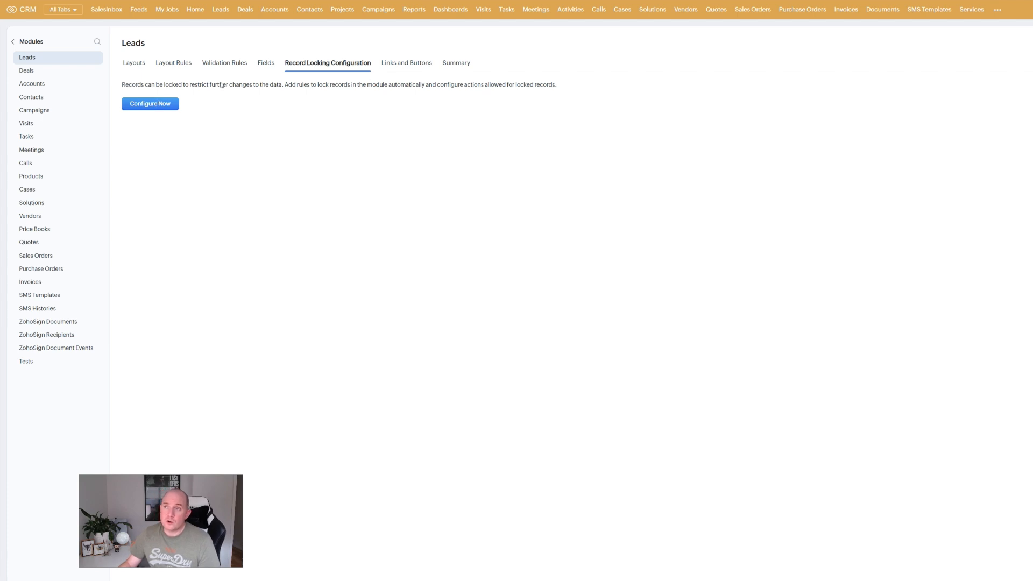
{"action": "left_click", "coordinate": [150, 103]}
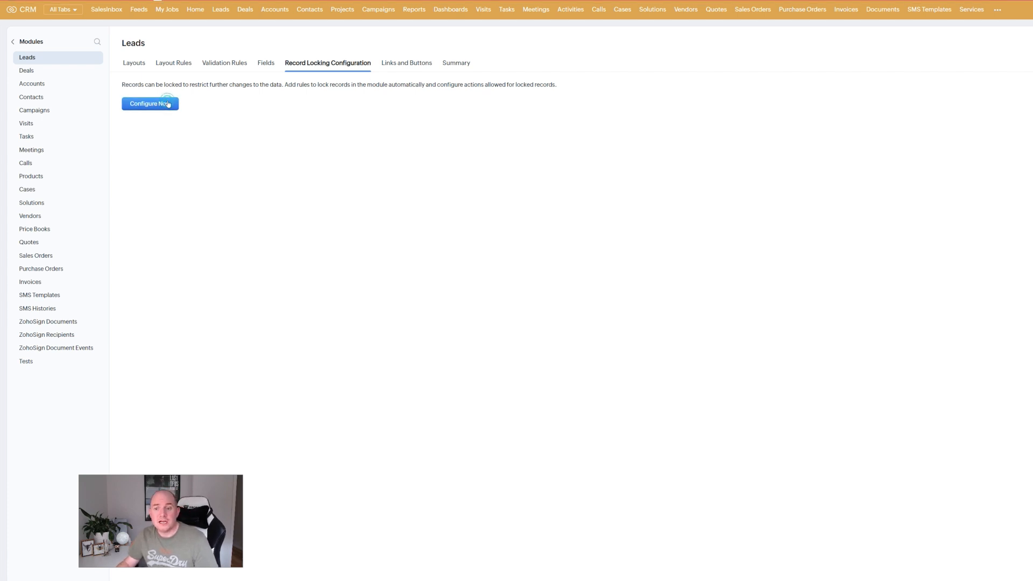
Start the Leads record locking form with manual locking switched on.
{"action": "left_click", "coordinate": [150, 103]}
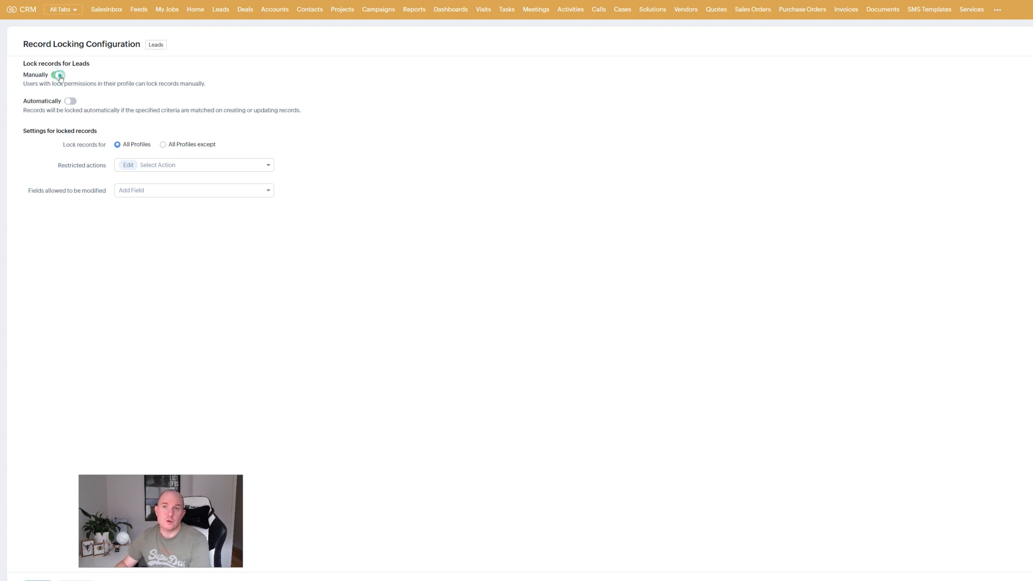
{"action": "left_click", "coordinate": [57, 74]}
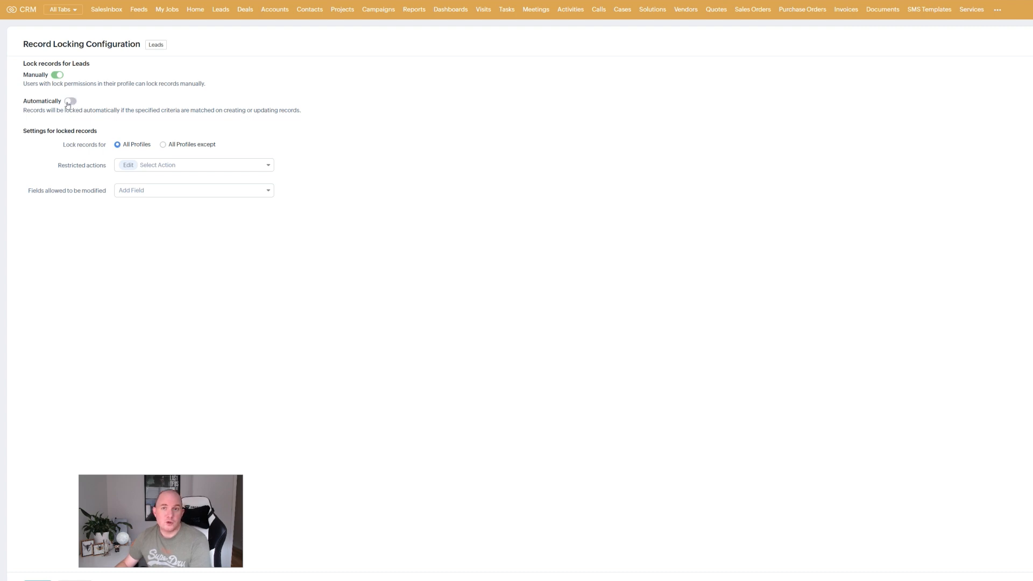
Turn on automatic locking with a rule named 'Lock Rule' whose criterion is Industry is Legal.
{"action": "left_click", "coordinate": [70, 101]}
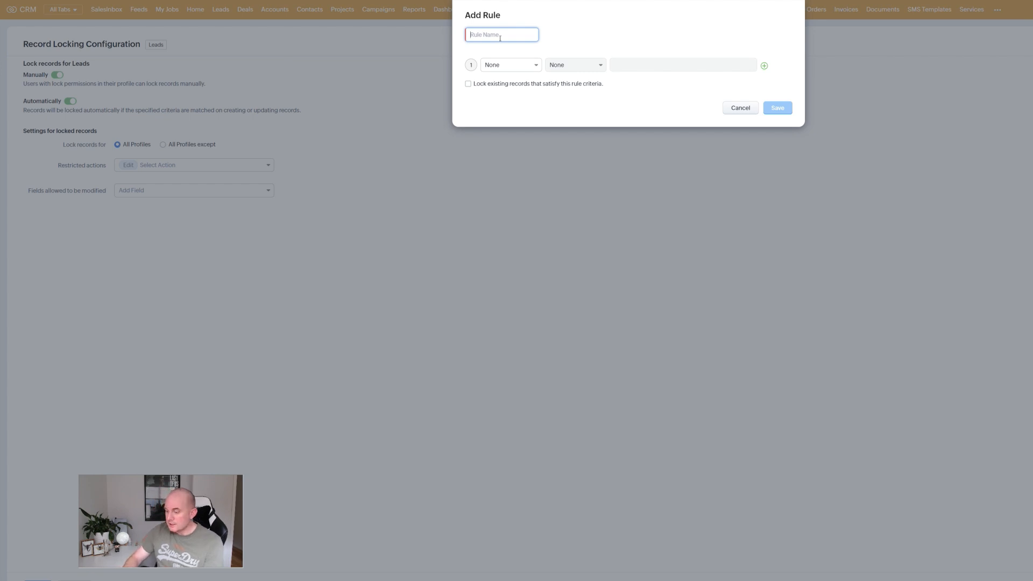
{"action": "type", "text": "Lock Rule"}
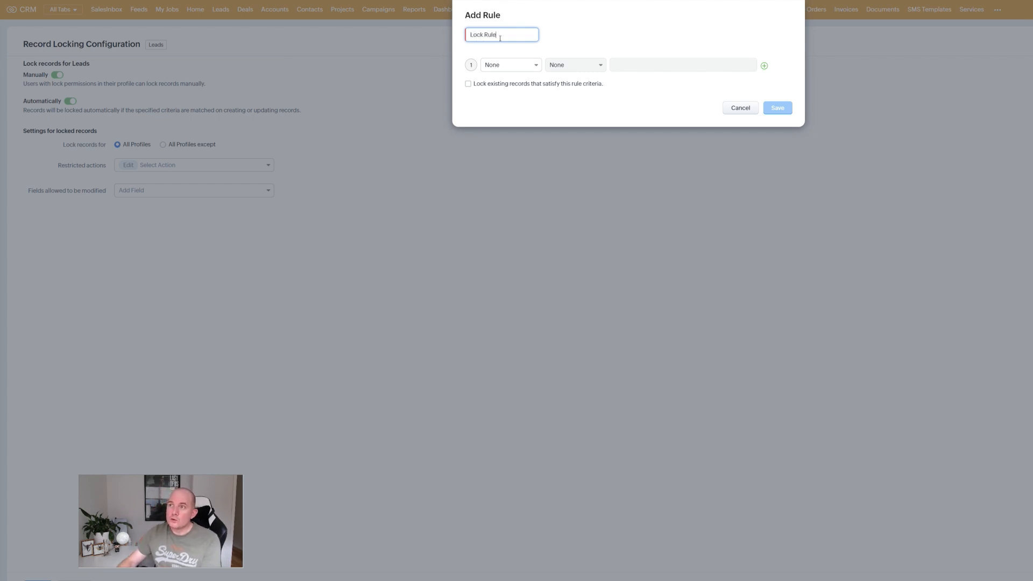
{"action": "left_click", "coordinate": [509, 64]}
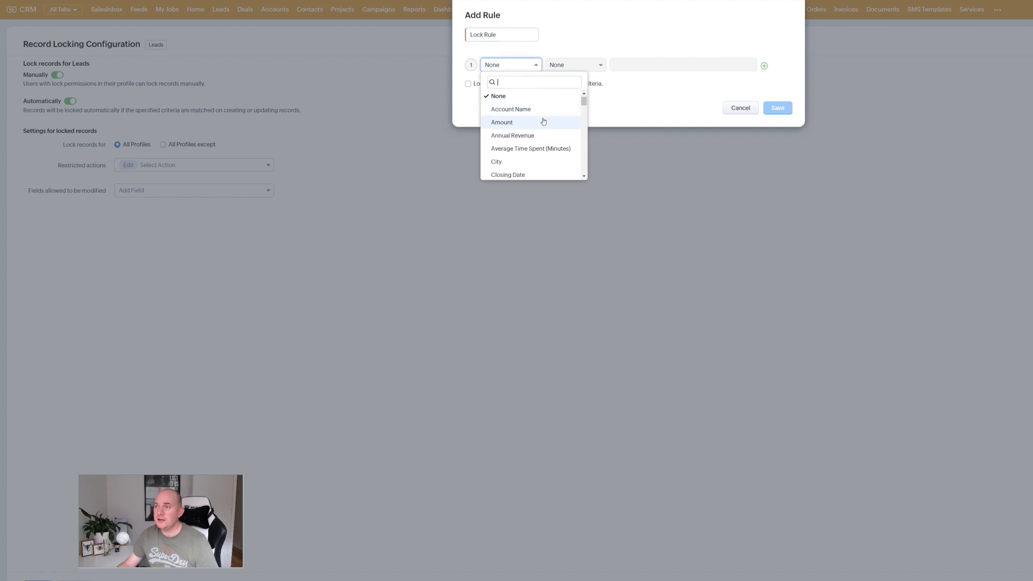
{"action": "scroll", "scroll_direction": "down", "scroll_amount": 3}
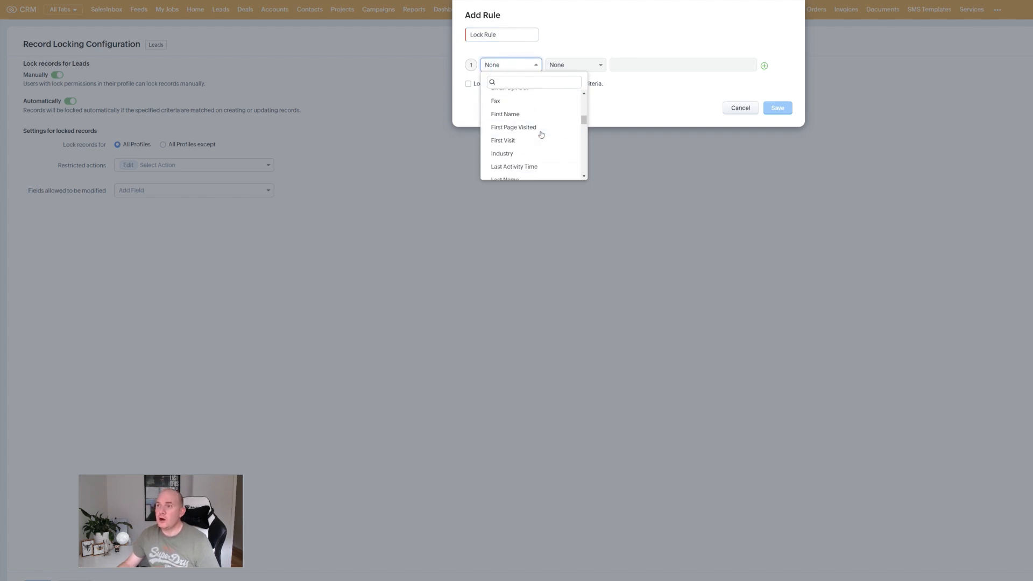
{"action": "left_click", "coordinate": [501, 154]}
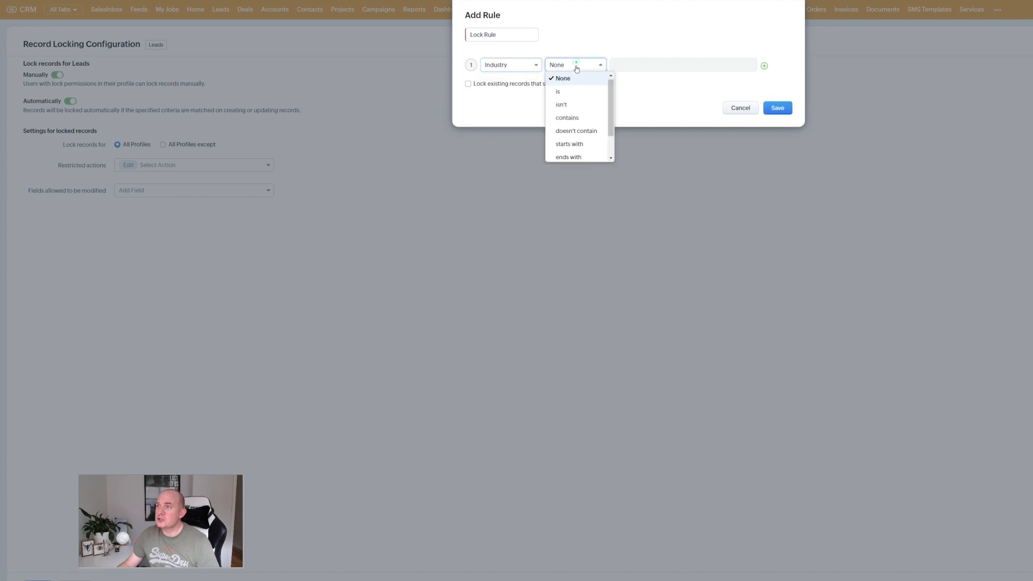
{"action": "left_click", "coordinate": [557, 90]}
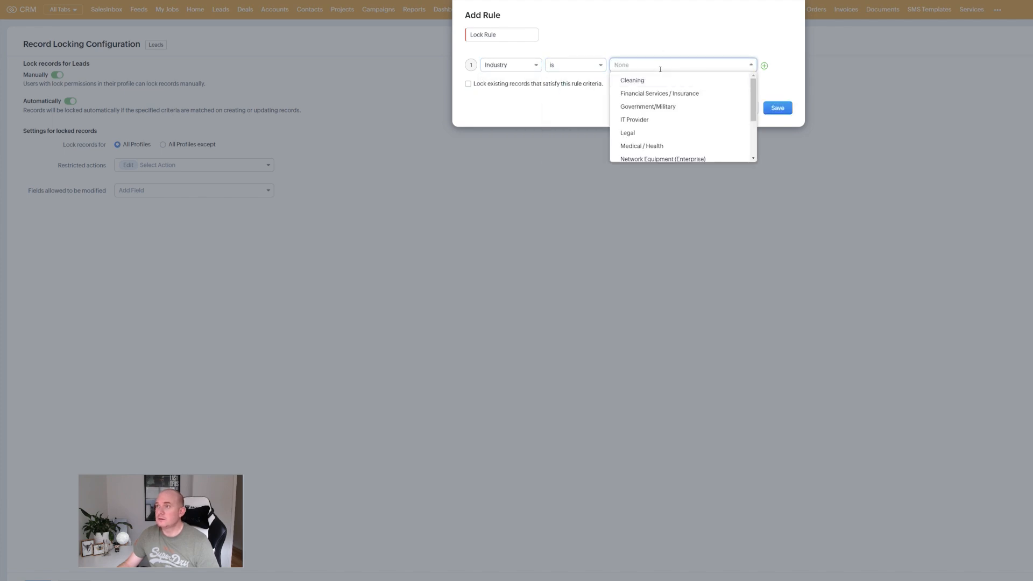
{"action": "left_click", "coordinate": [627, 133]}
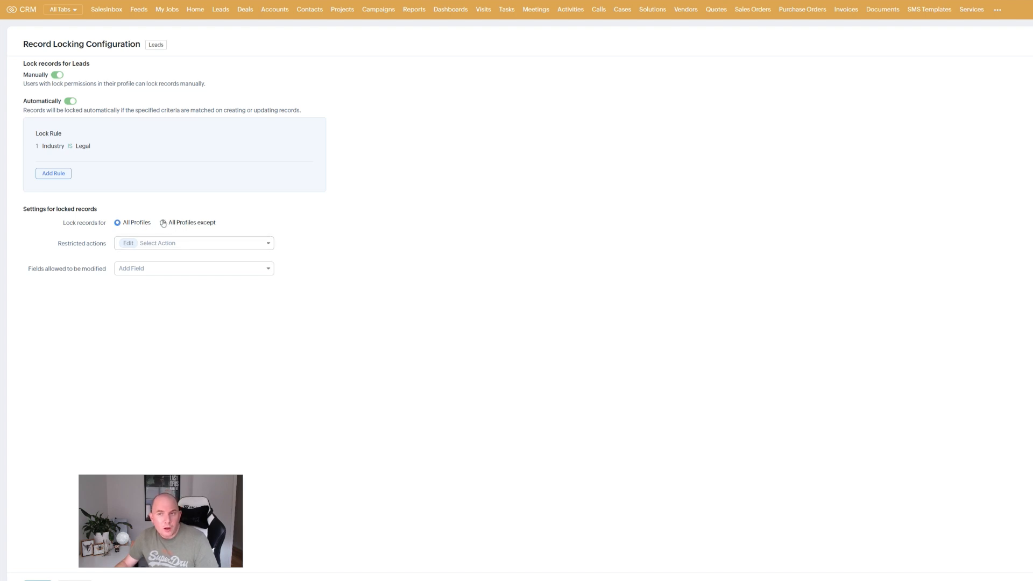
Apply locked Leads to all profiles except Administrator, then reach the restricted actions list.
{"action": "left_click", "coordinate": [163, 223]}
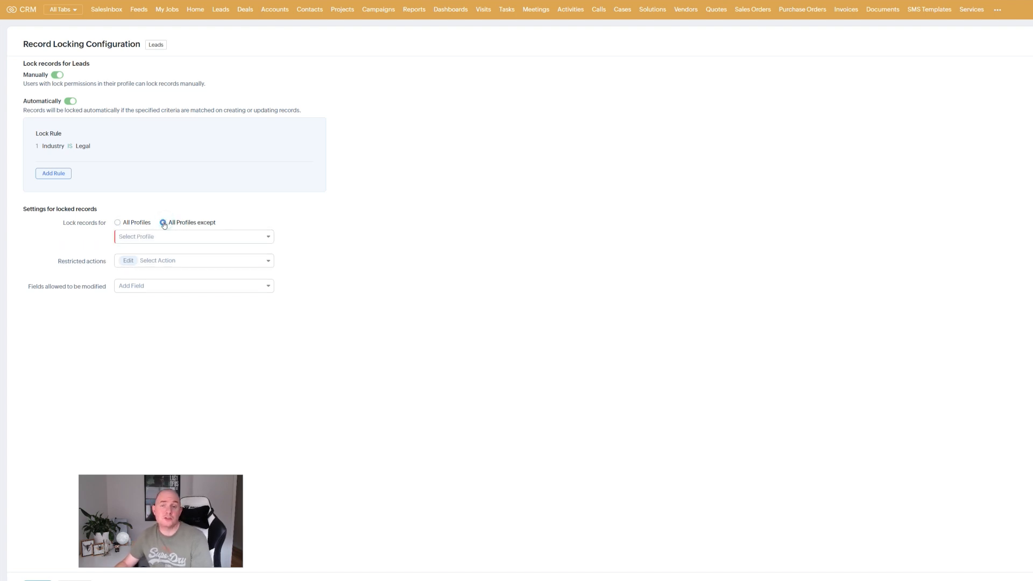
{"action": "left_click", "coordinate": [192, 236]}
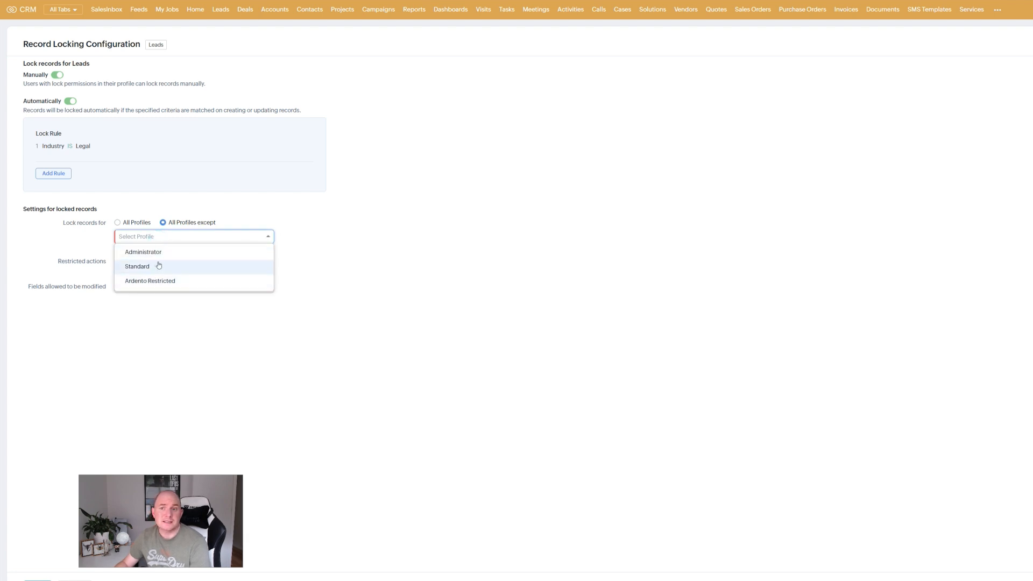
{"action": "left_click", "coordinate": [136, 265]}
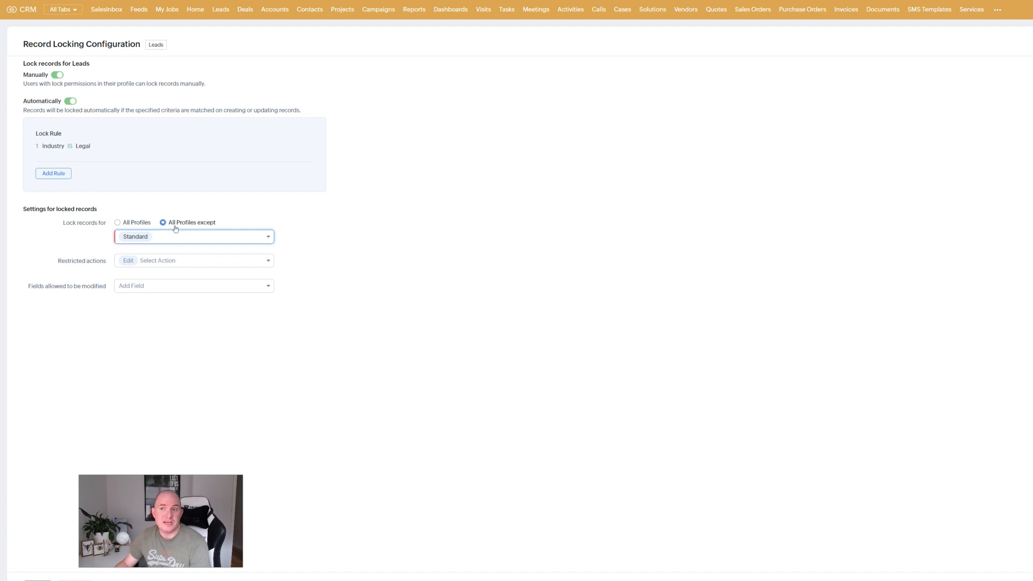
{"action": "left_click", "coordinate": [193, 236]}
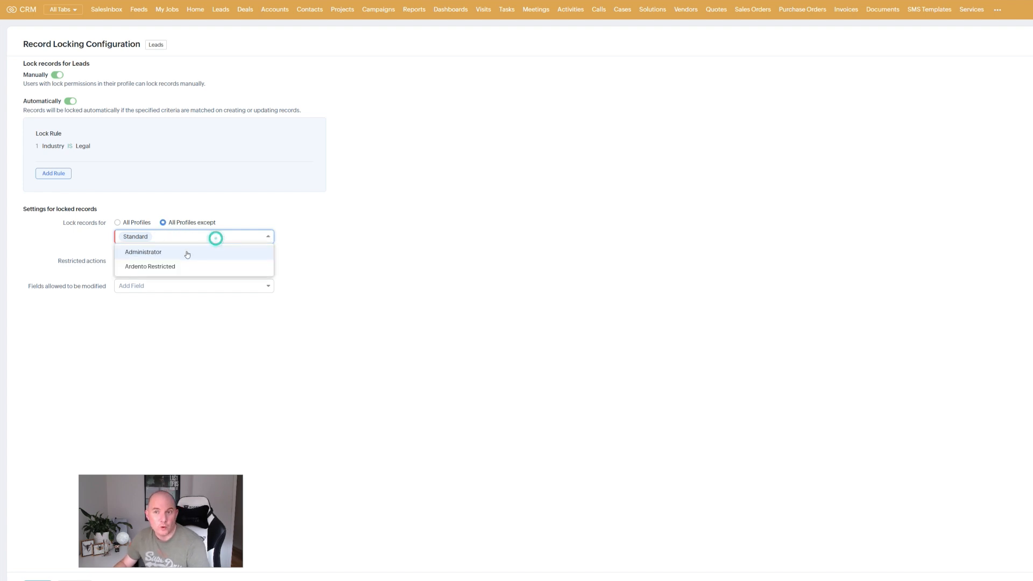
{"action": "left_click", "coordinate": [143, 251]}
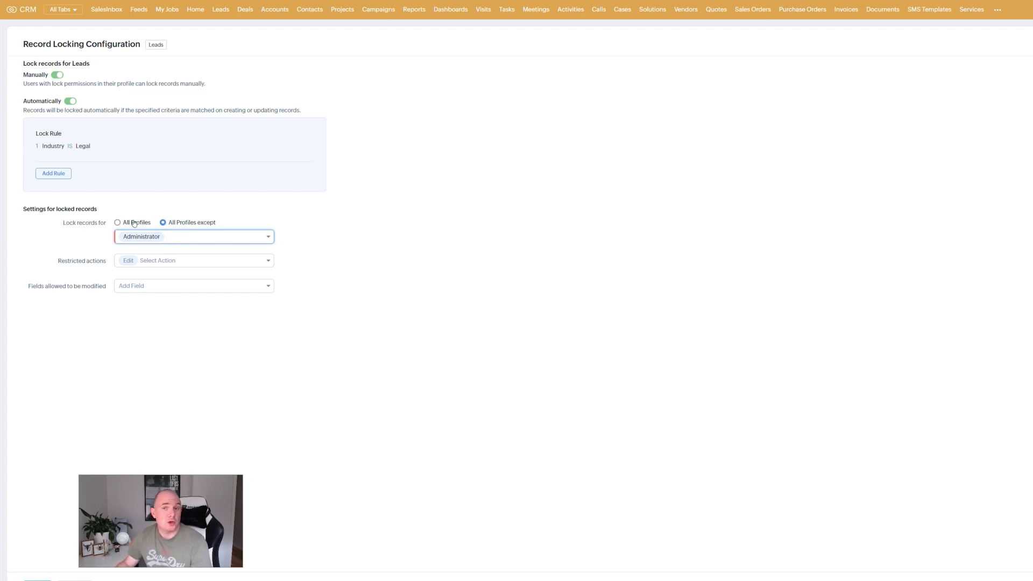
{"action": "left_click", "coordinate": [193, 260]}
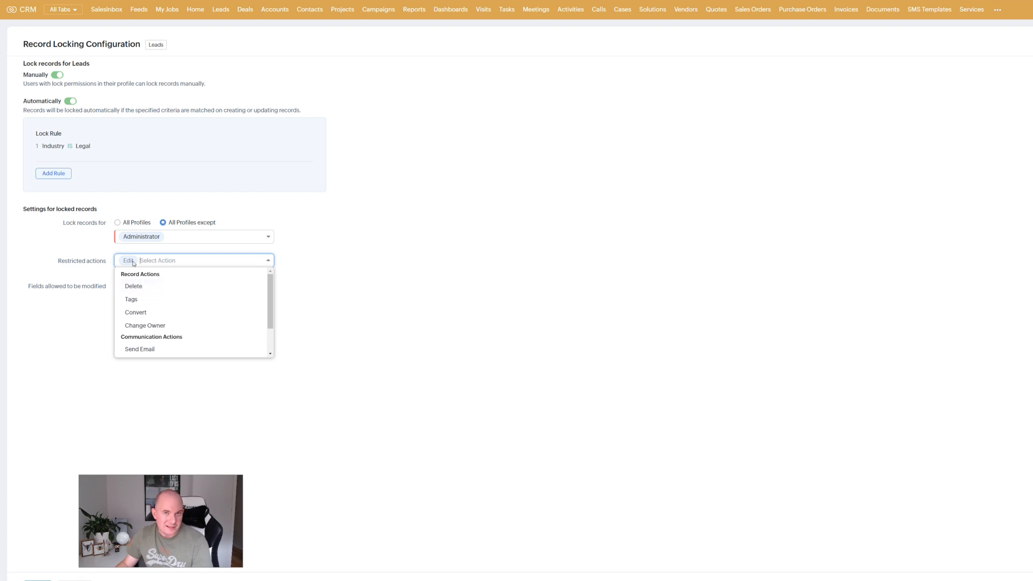
{"action": "mouse_move", "coordinate": [134, 286]}
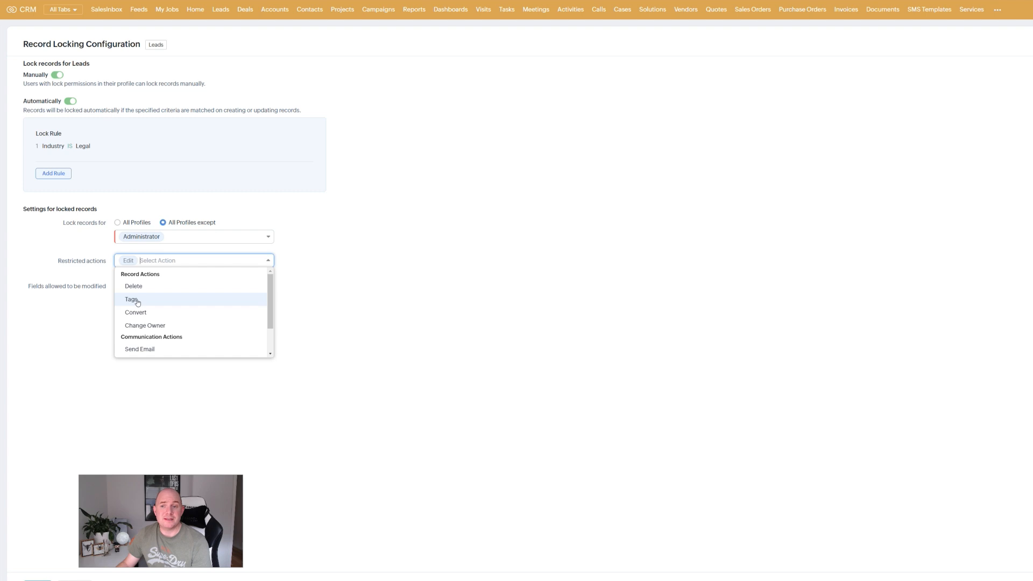
{"action": "mouse_move", "coordinate": [136, 312]}
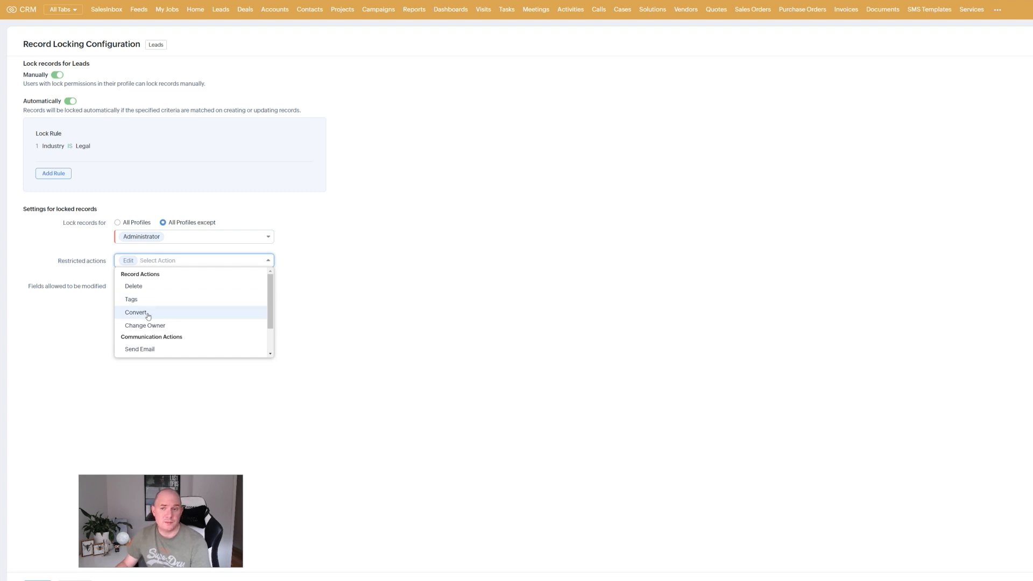
Allow Account Name to remain editable on locked Leads records.
{"action": "scroll", "scroll_direction": "down", "scroll_amount": 3}
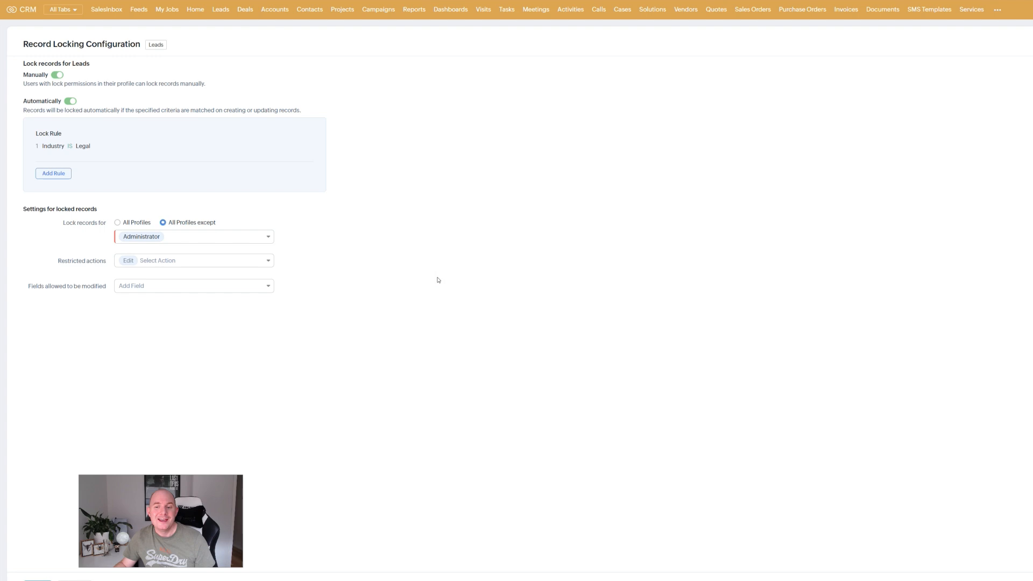
{"action": "left_click", "coordinate": [193, 286]}
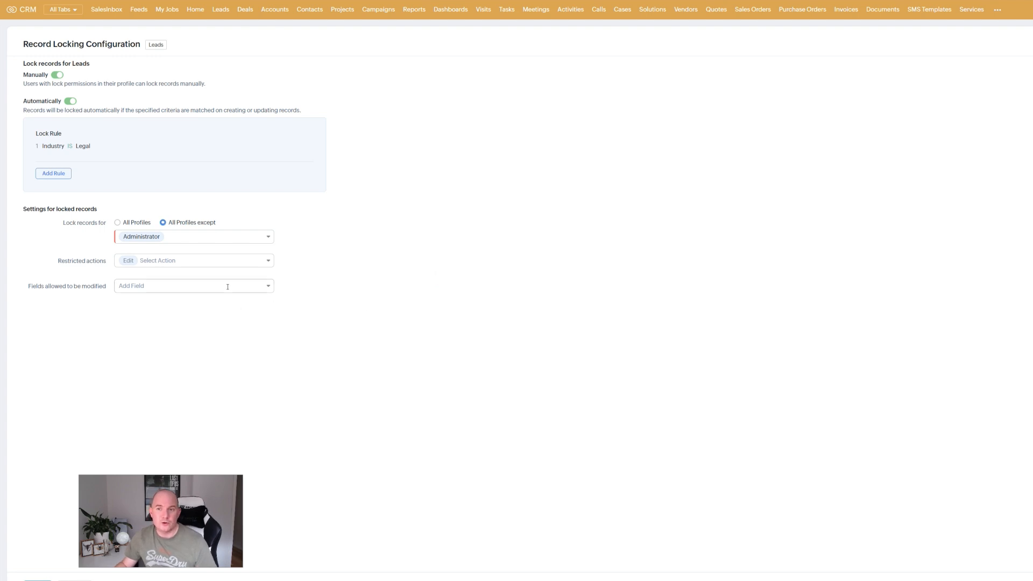
{"action": "left_click", "coordinate": [193, 285]}
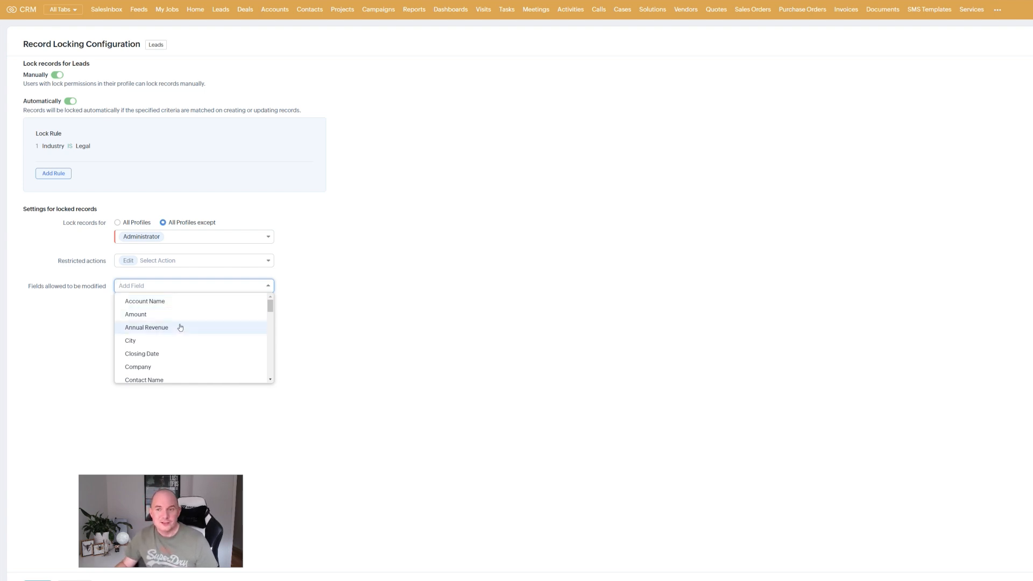
{"action": "mouse_move", "coordinate": [144, 301]}
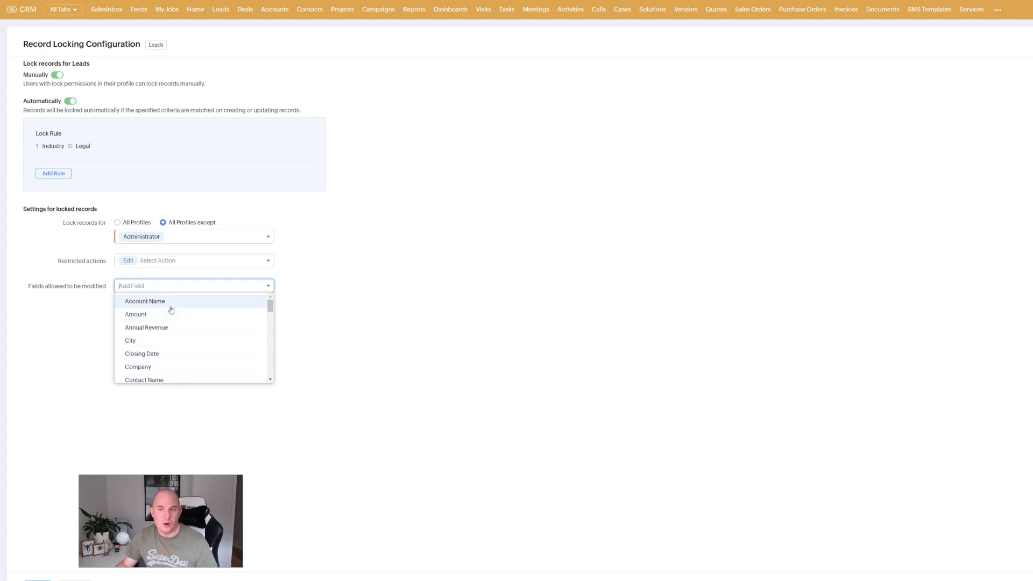
{"action": "left_click", "coordinate": [145, 301]}
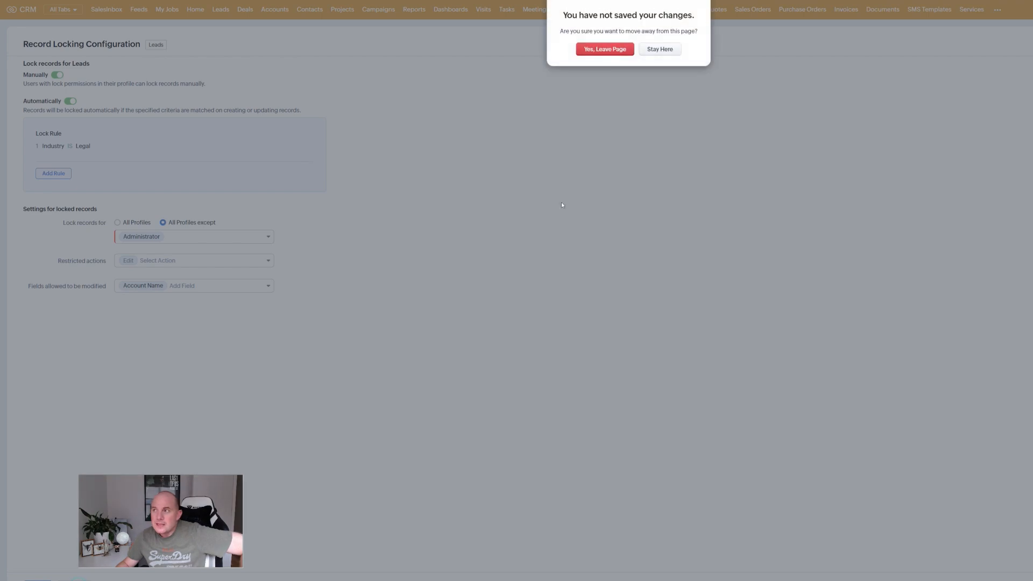
Discard the unsaved locking changes and open the Deals module's Standard layout for editing.
{"action": "left_click", "coordinate": [603, 49]}
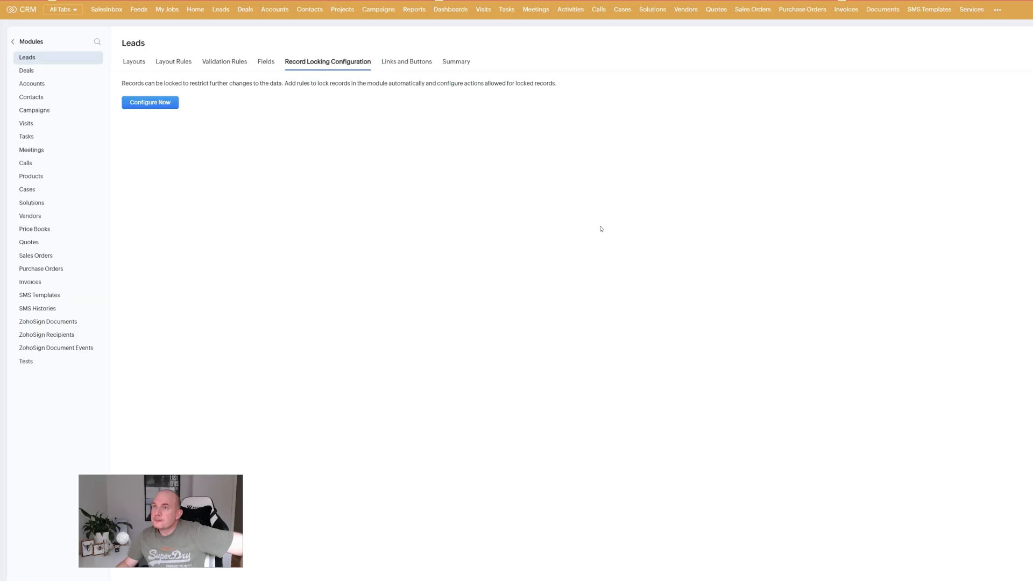
{"action": "mouse_move", "coordinate": [564, 225]}
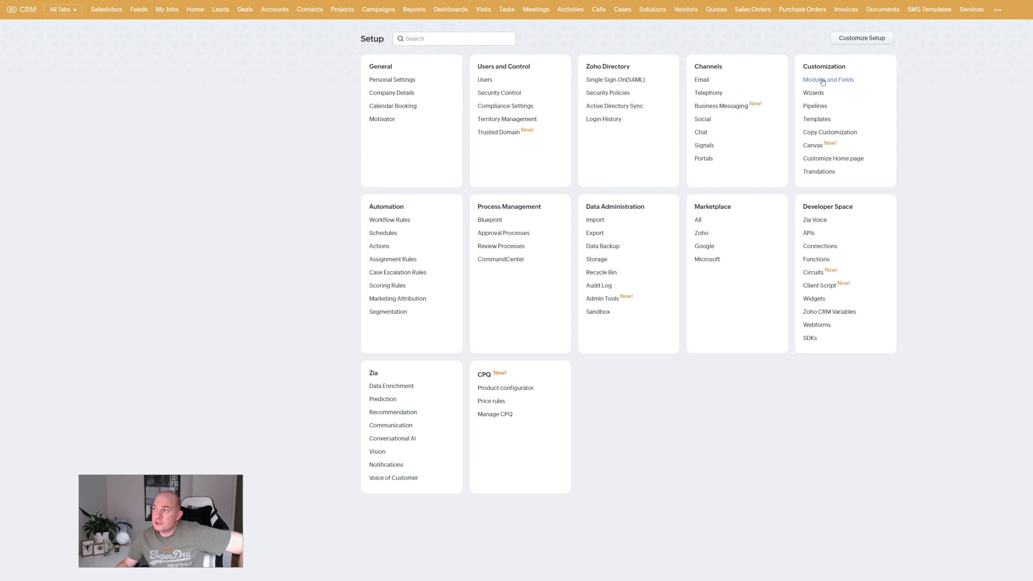
{"action": "left_click", "coordinate": [828, 79]}
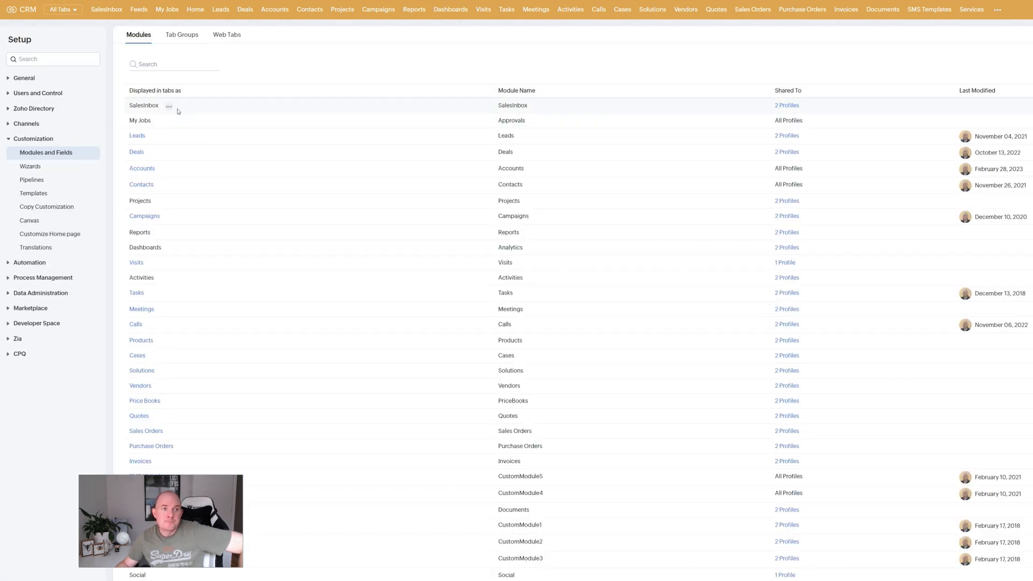
{"action": "left_click", "coordinate": [163, 185]}
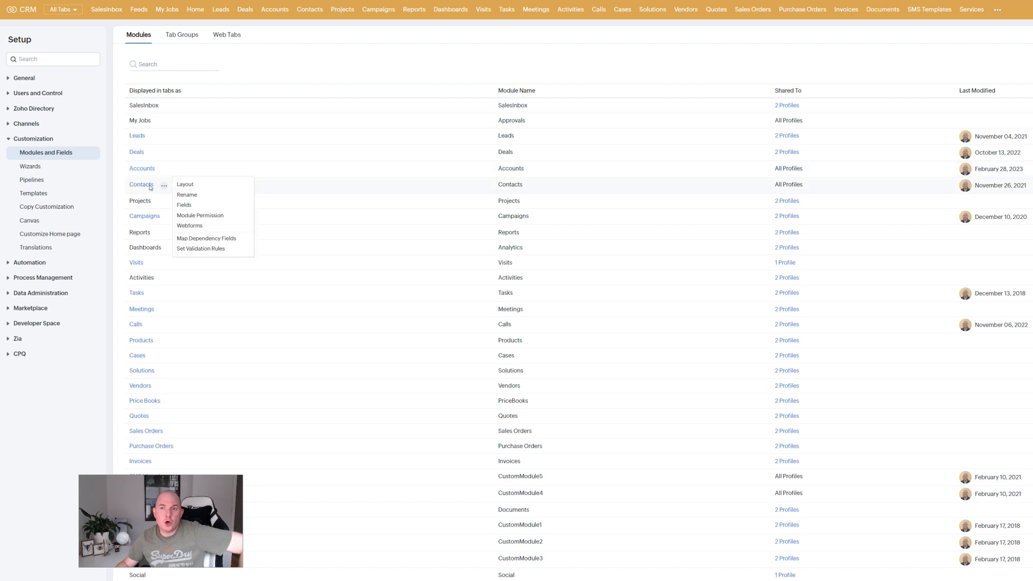
{"action": "left_click", "coordinate": [185, 184]}
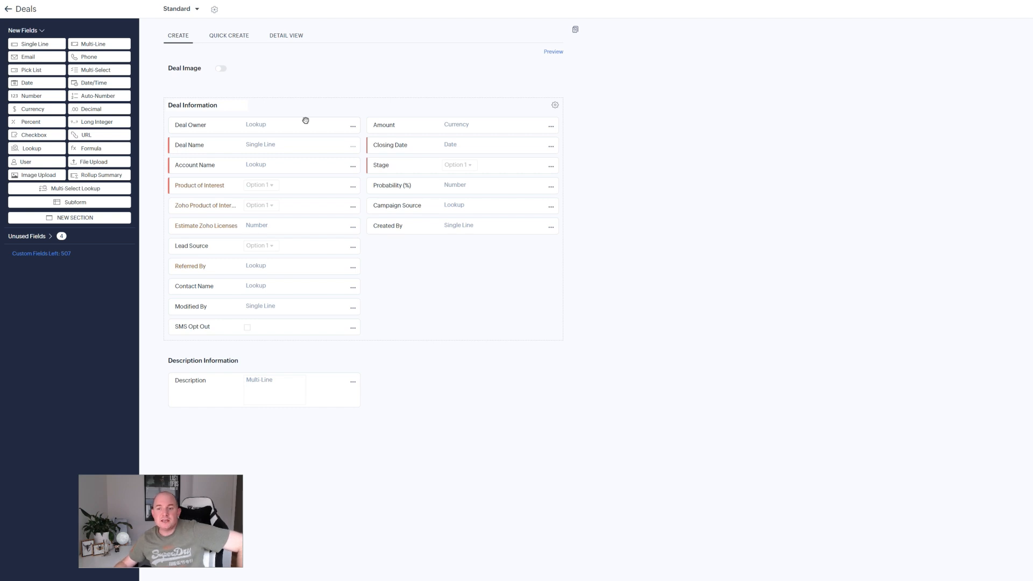
{"action": "mouse_move", "coordinate": [434, 256]}
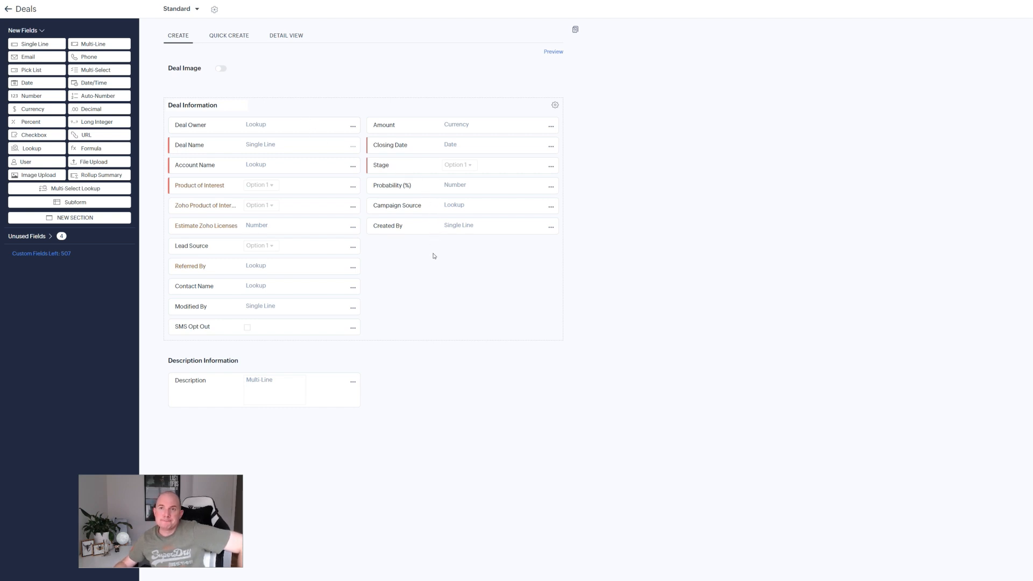
{"action": "mouse_move", "coordinate": [409, 239]}
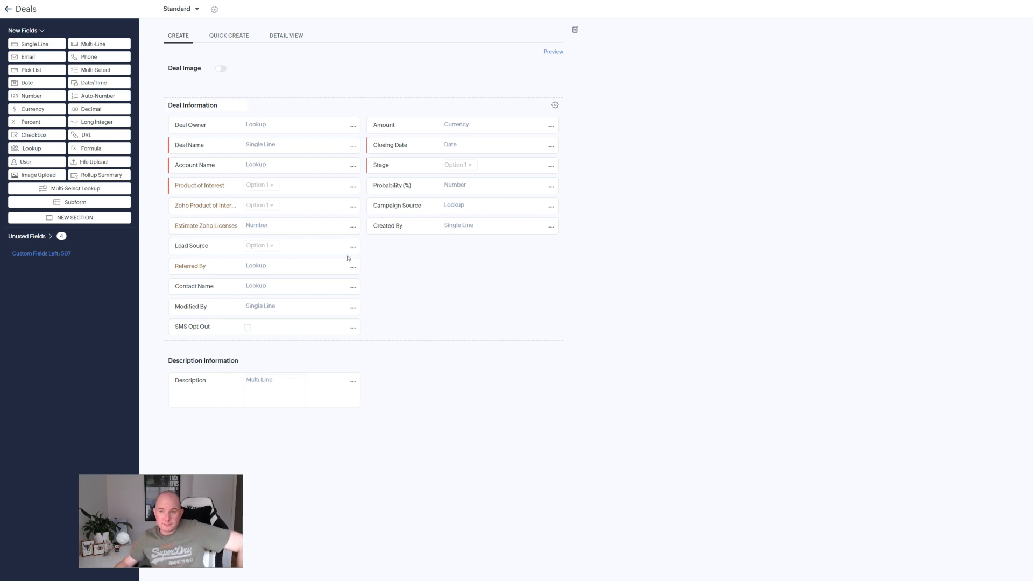
{"action": "mouse_move", "coordinate": [357, 286]}
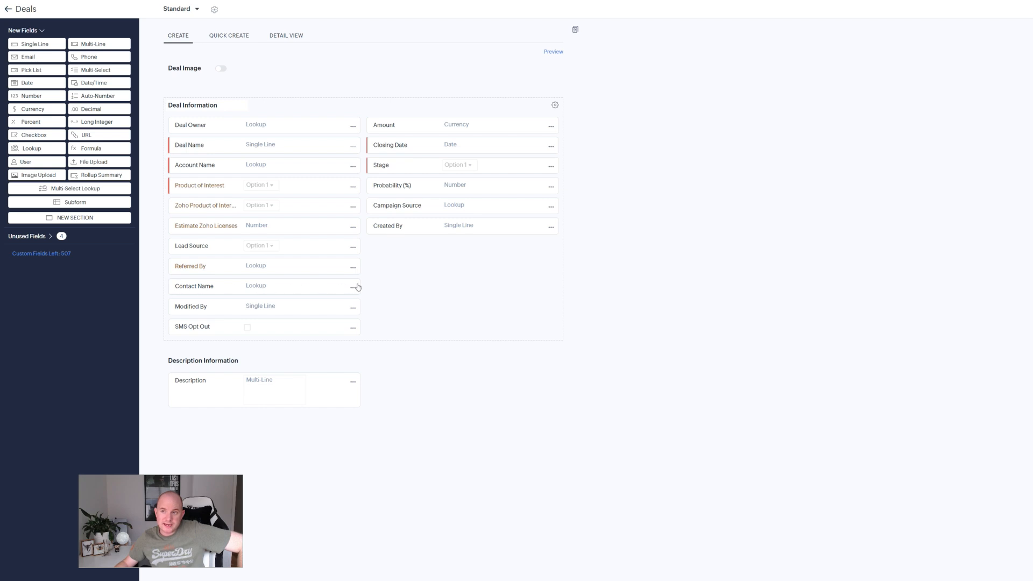
{"action": "mouse_move", "coordinate": [353, 286]}
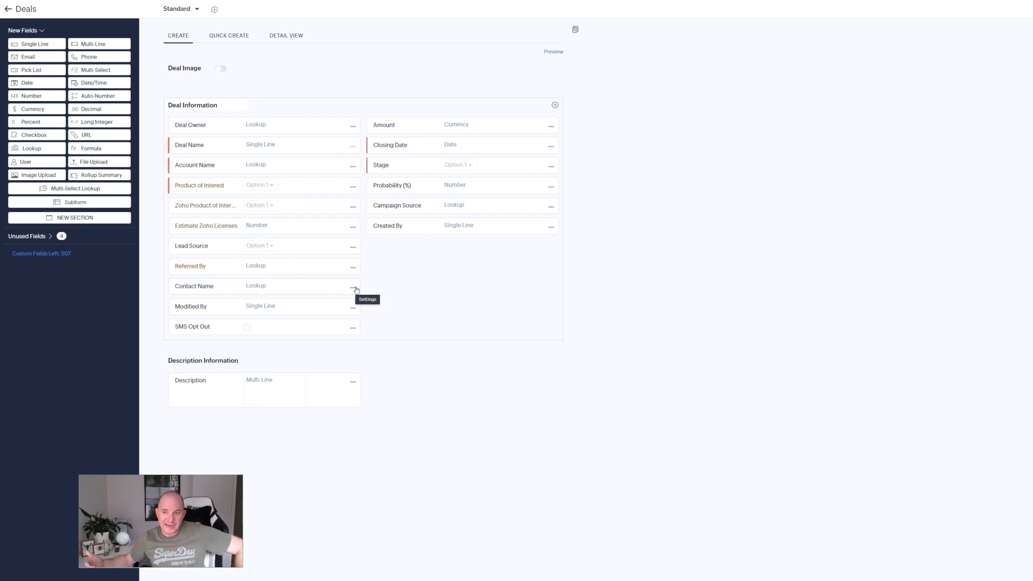
{"action": "mouse_move", "coordinate": [350, 293]}
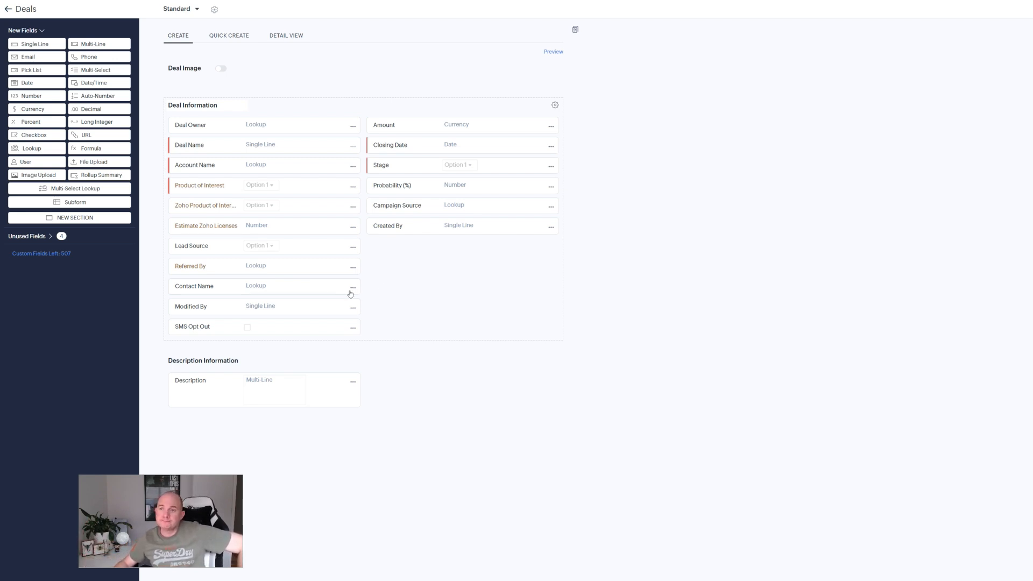
Bring up the options menu of the Contact Name lookup field in the Deals layout.
{"action": "left_click", "coordinate": [353, 286]}
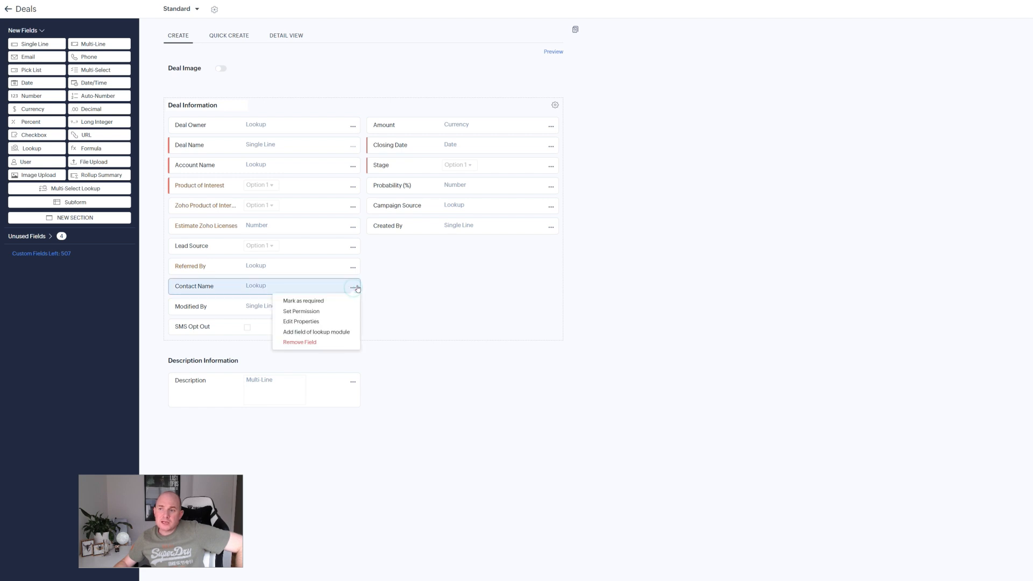
{"action": "mouse_move", "coordinate": [366, 309]}
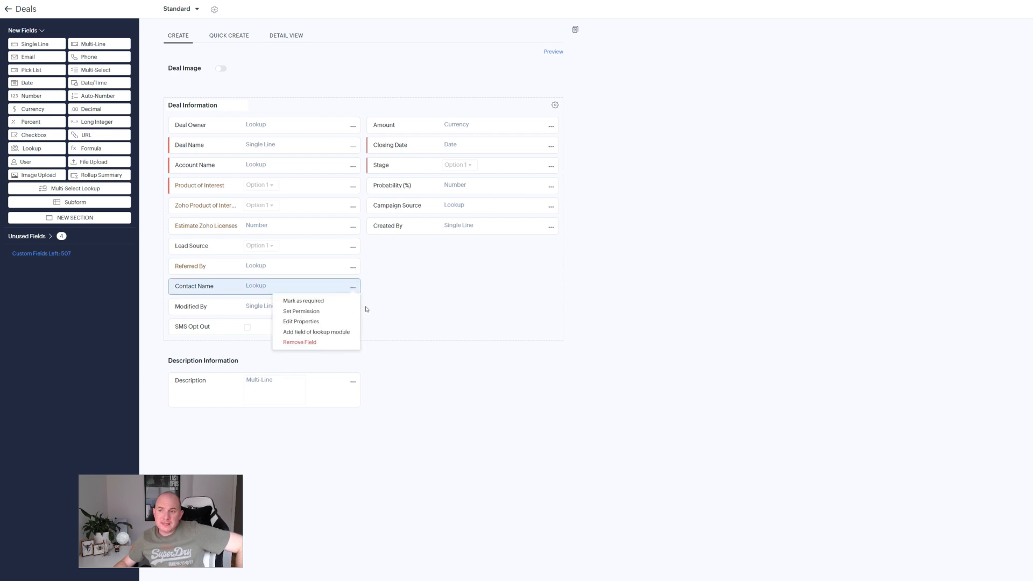
{"action": "mouse_move", "coordinate": [316, 333]}
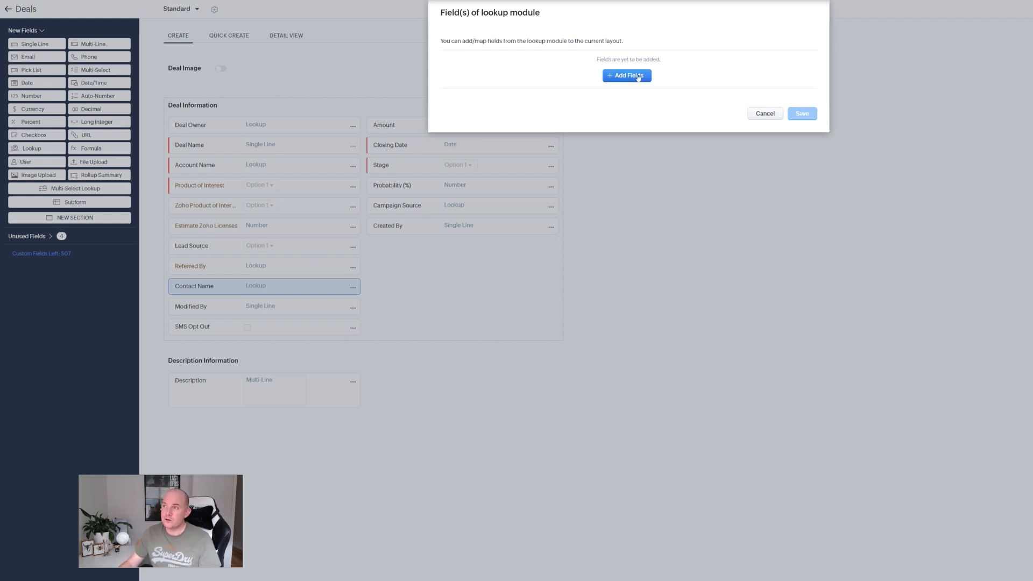
Add the contact's Email as a new 'Contact Email' field via the Contact Name lookup and save the mapping.
{"action": "left_click", "coordinate": [626, 76]}
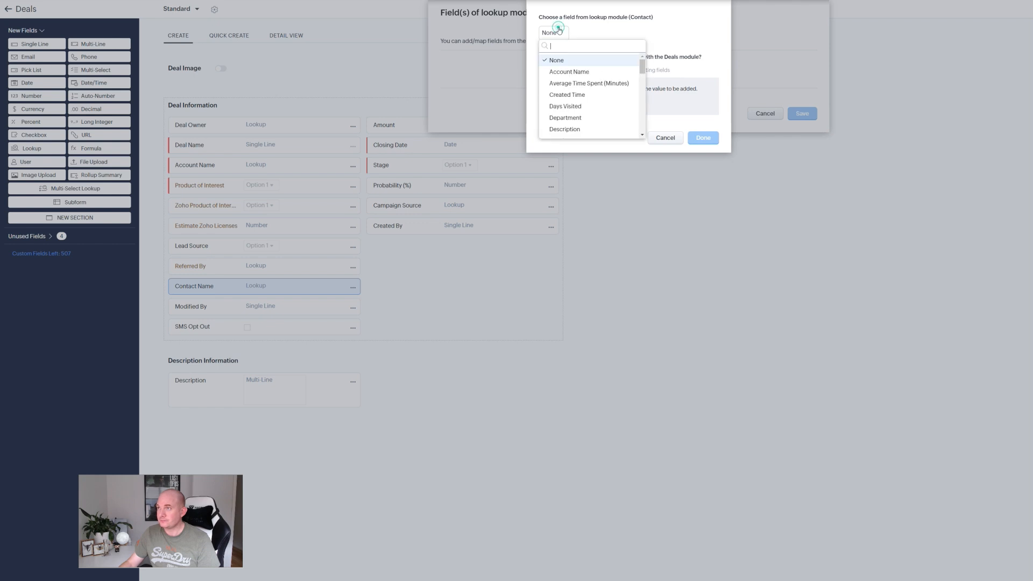
{"action": "scroll", "scroll_direction": "down", "scroll_amount": 3}
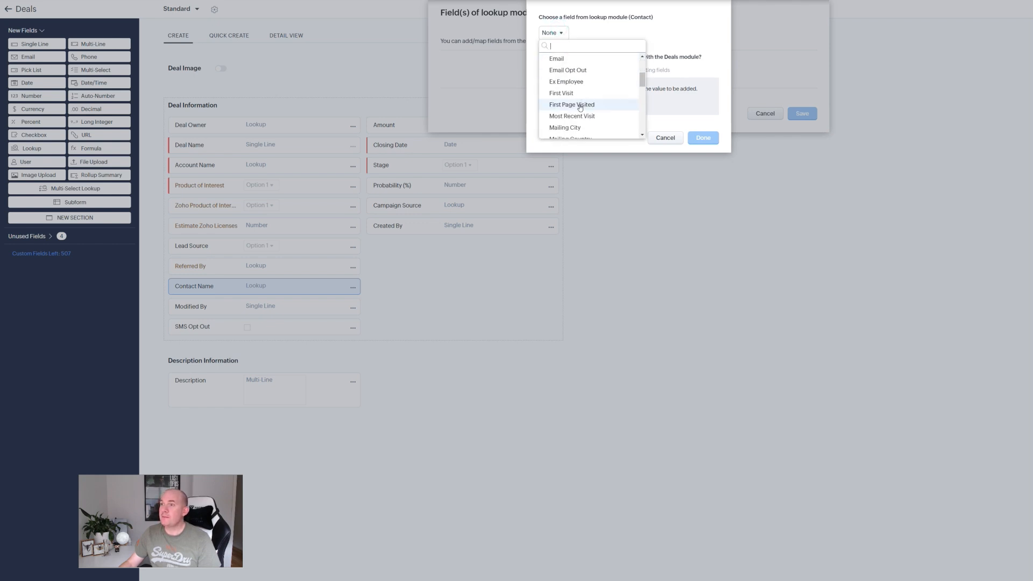
{"action": "scroll", "scroll_direction": "down", "scroll_amount": 3}
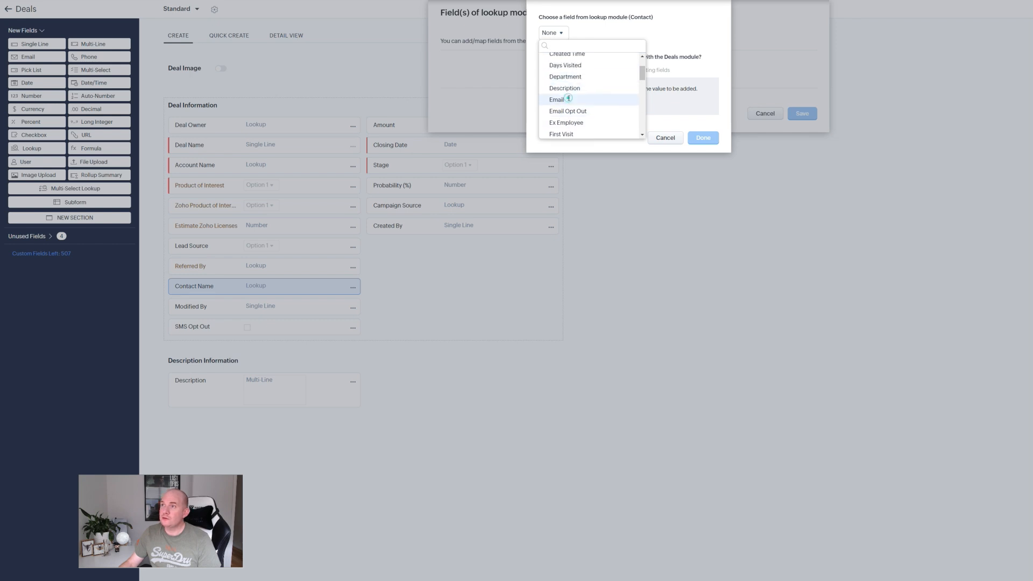
{"action": "left_click", "coordinate": [556, 99]}
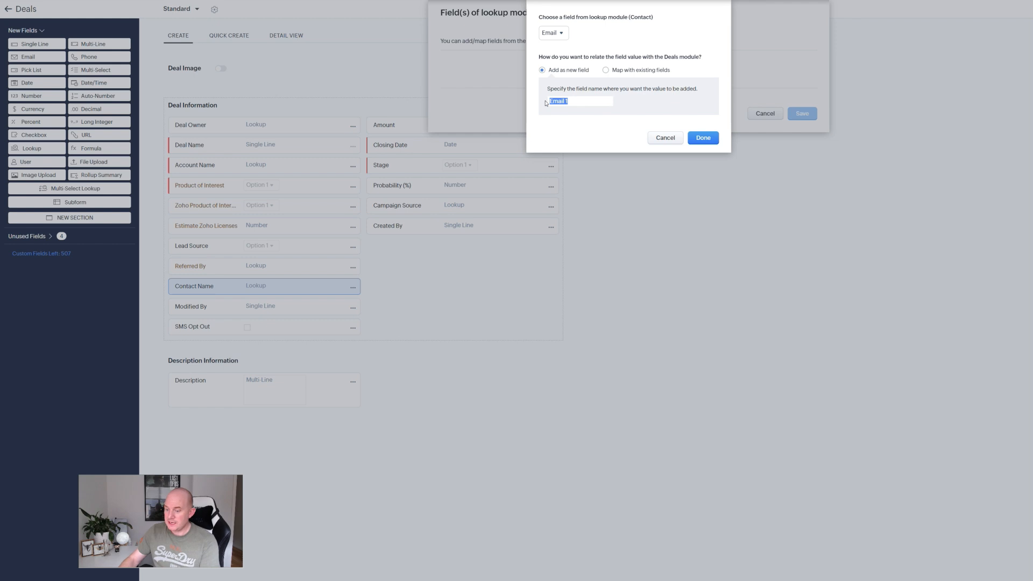
{"action": "type", "text": "Contact Em"}
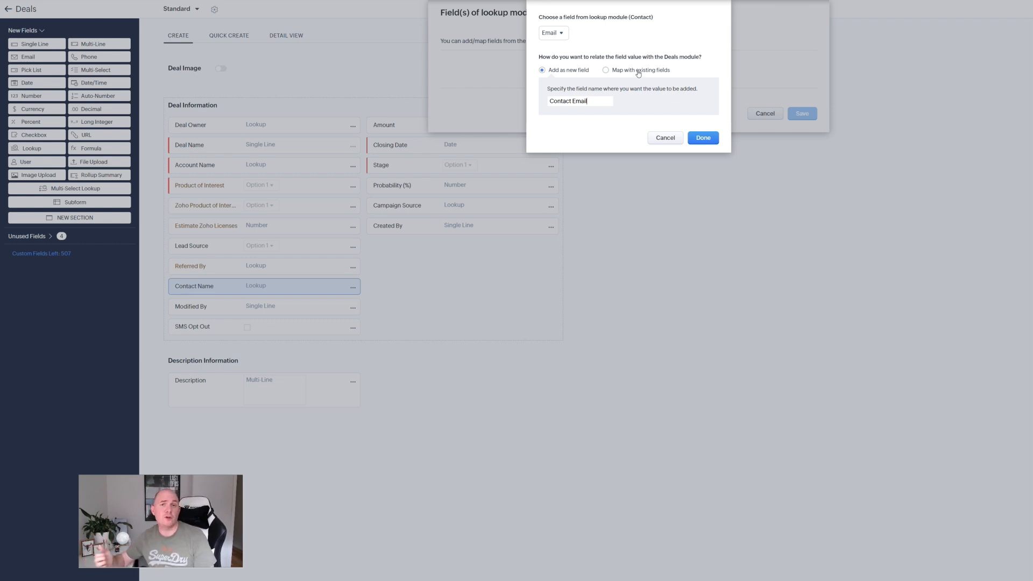
{"action": "left_click", "coordinate": [703, 137]}
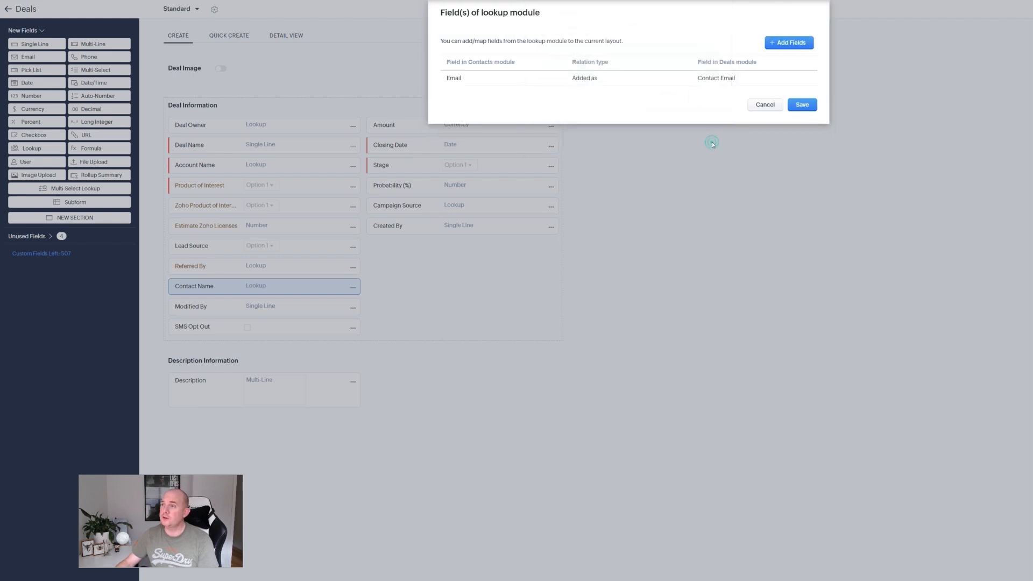
{"action": "left_click", "coordinate": [801, 105]}
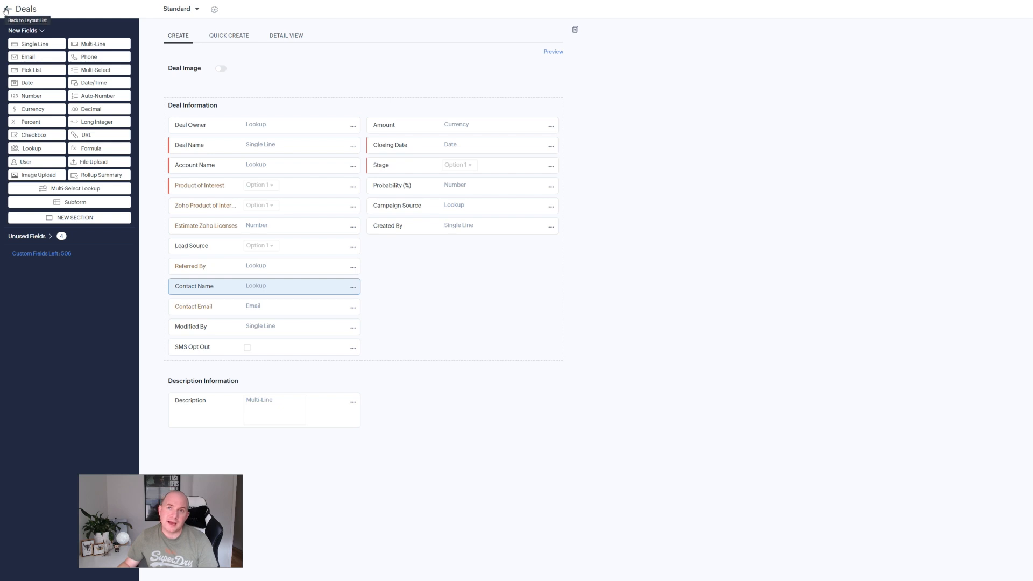
Leave the Deals layout editor, confirming to abandon unsaved changes.
{"action": "left_click", "coordinate": [7, 9]}
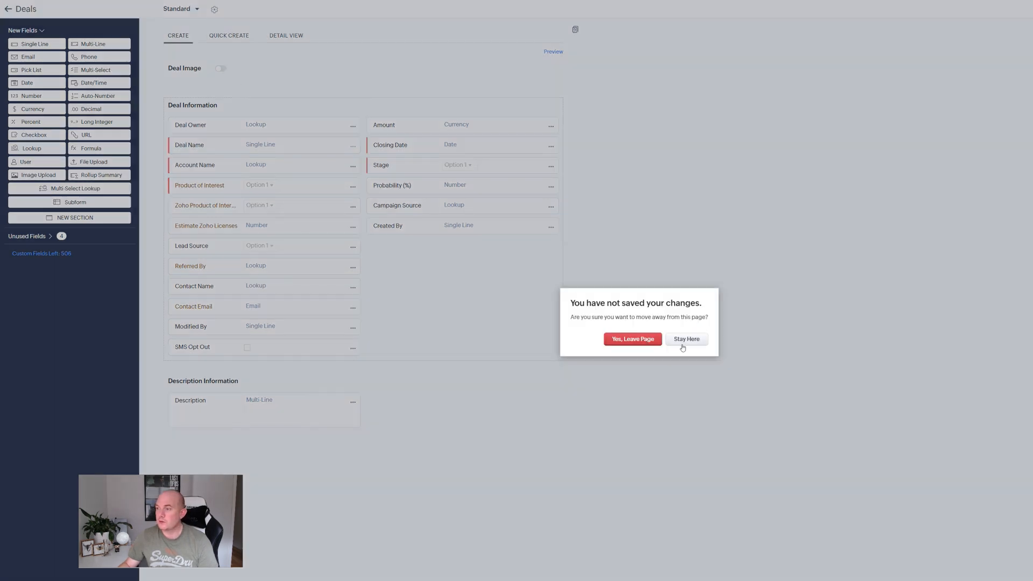
{"action": "left_click", "coordinate": [631, 339]}
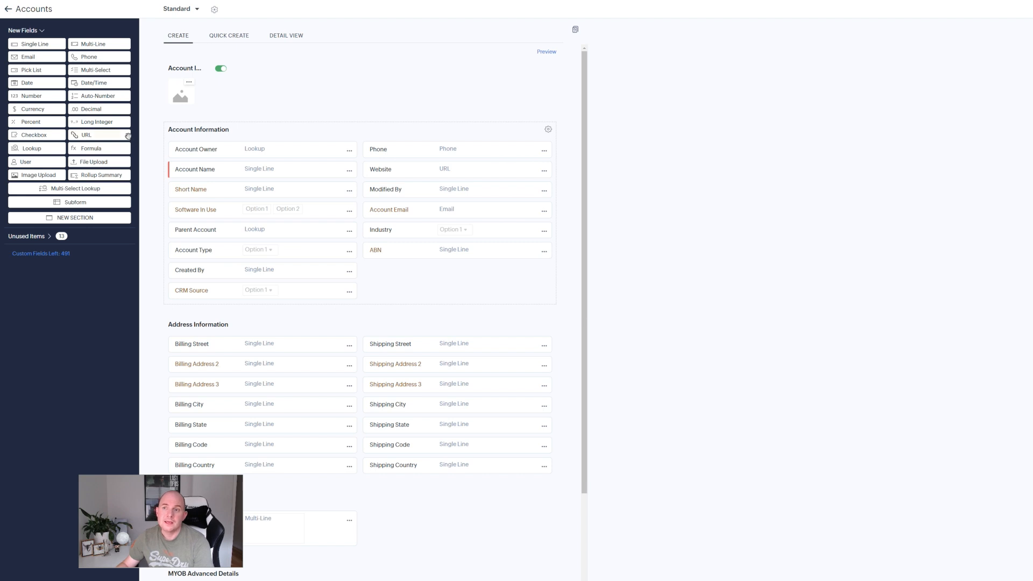
{"action": "mouse_move", "coordinate": [99, 174]}
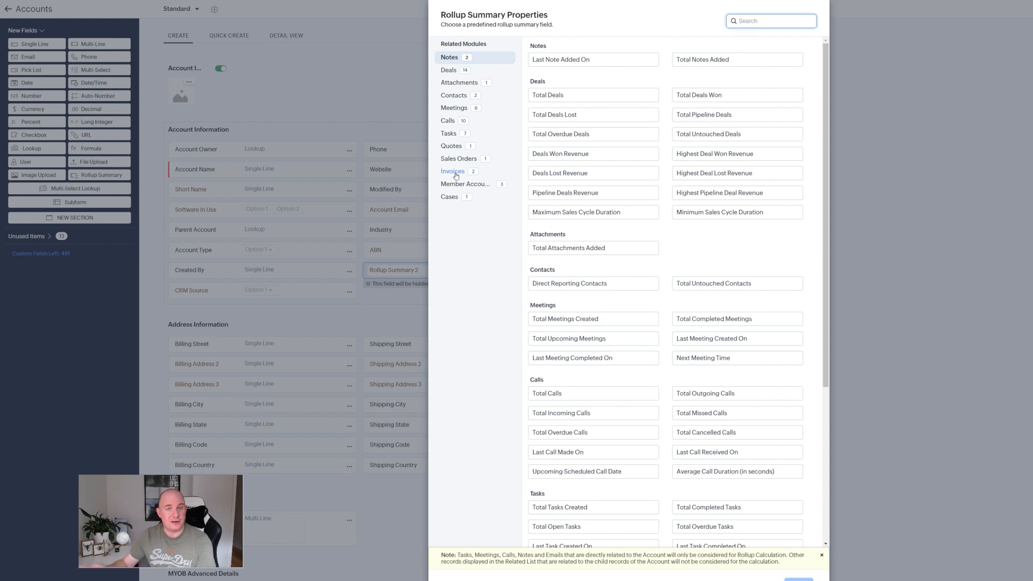
Choose the Invoices module's grand sum of invoice amounts as the Total Invoice Amount rollup.
{"action": "left_click", "coordinate": [453, 171]}
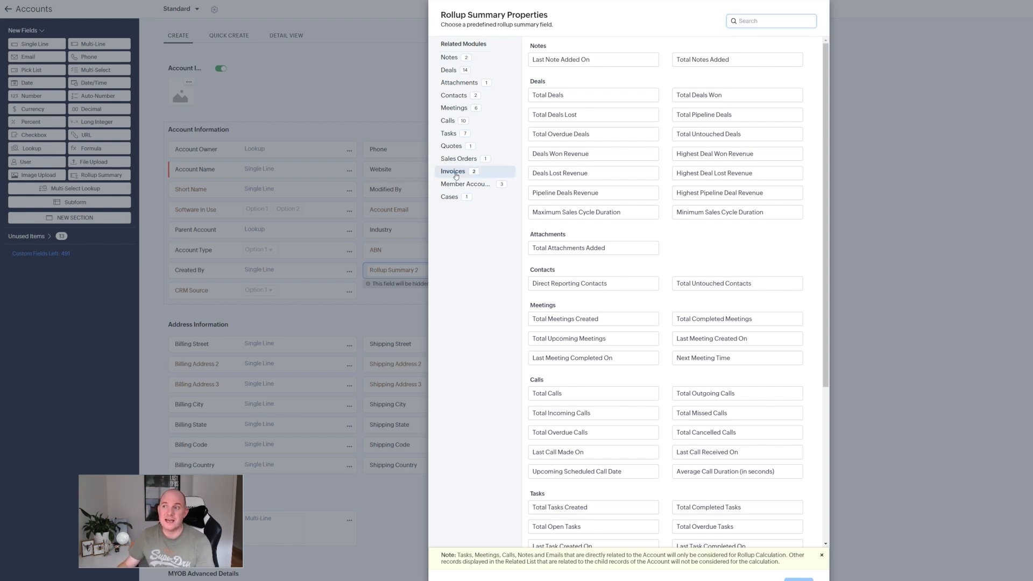
{"action": "scroll", "scroll_direction": "down", "scroll_amount": 3}
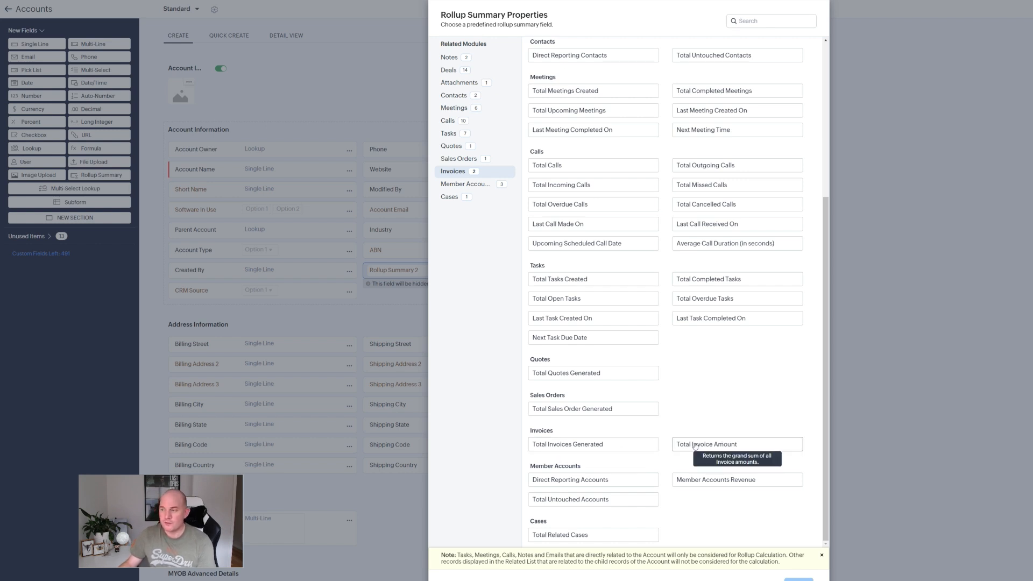
{"action": "left_click", "coordinate": [706, 443]}
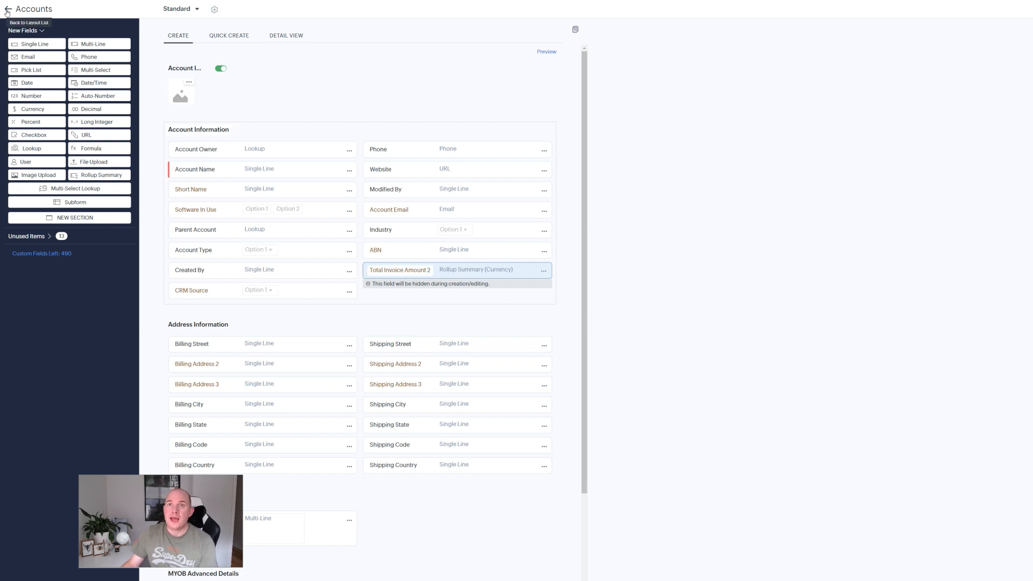
Abandon the unsaved Accounts layout and reopen the Deals Standard layout editor.
{"action": "left_click", "coordinate": [7, 9]}
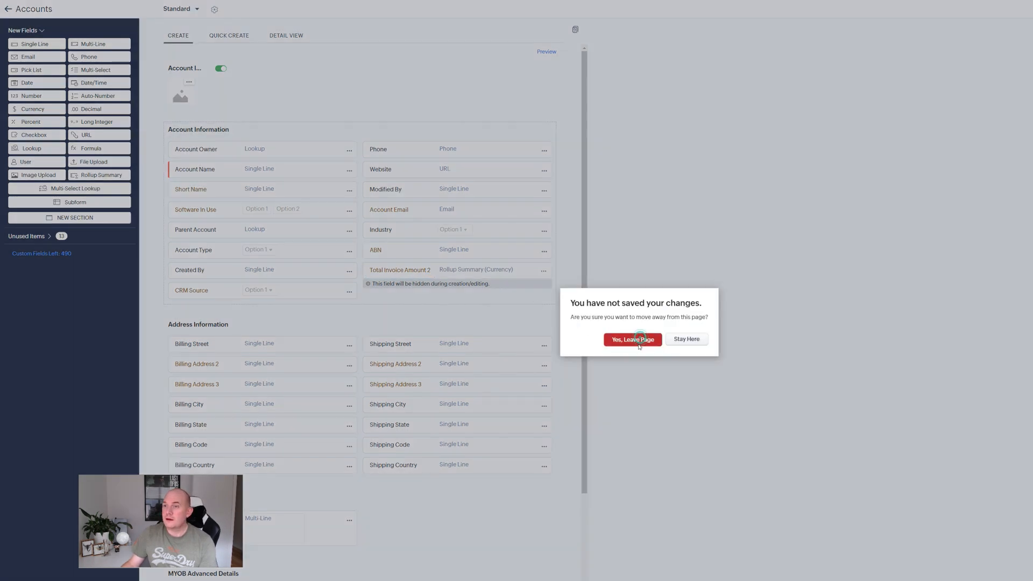
{"action": "left_click", "coordinate": [631, 339]}
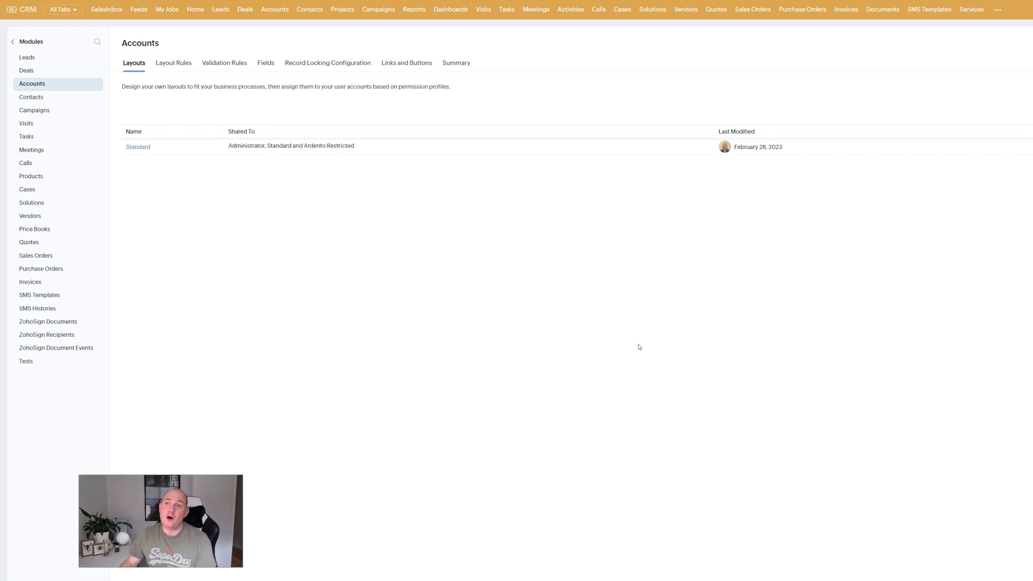
{"action": "left_click", "coordinate": [156, 147]}
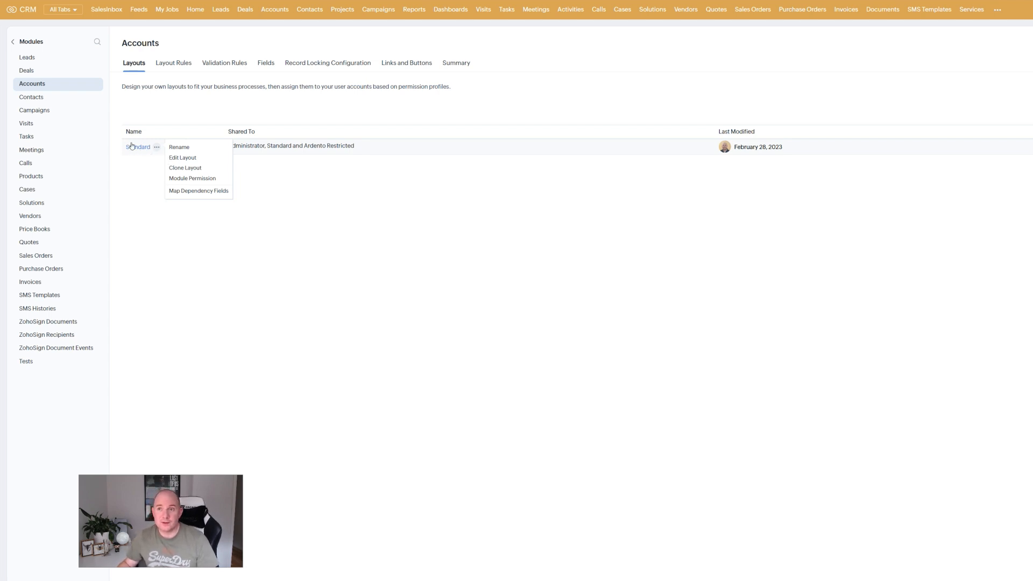
{"action": "left_click", "coordinate": [26, 71]}
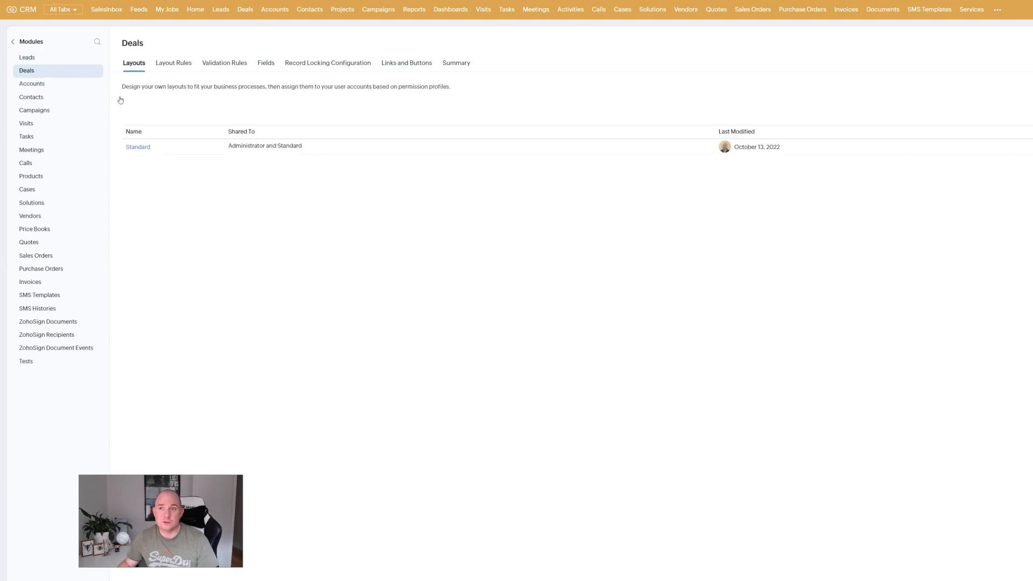
{"action": "left_click", "coordinate": [138, 147]}
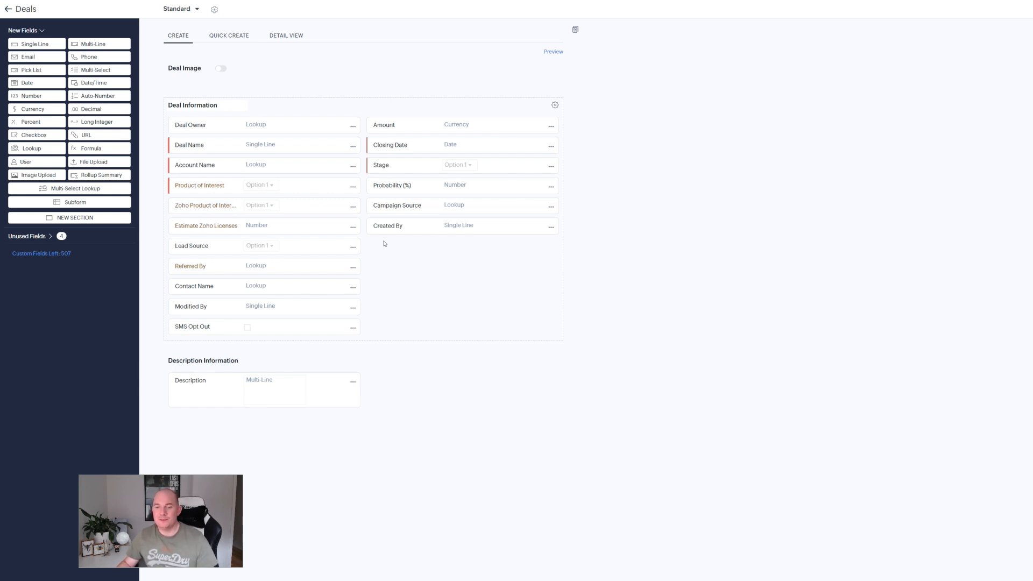
{"action": "mouse_move", "coordinate": [380, 249]}
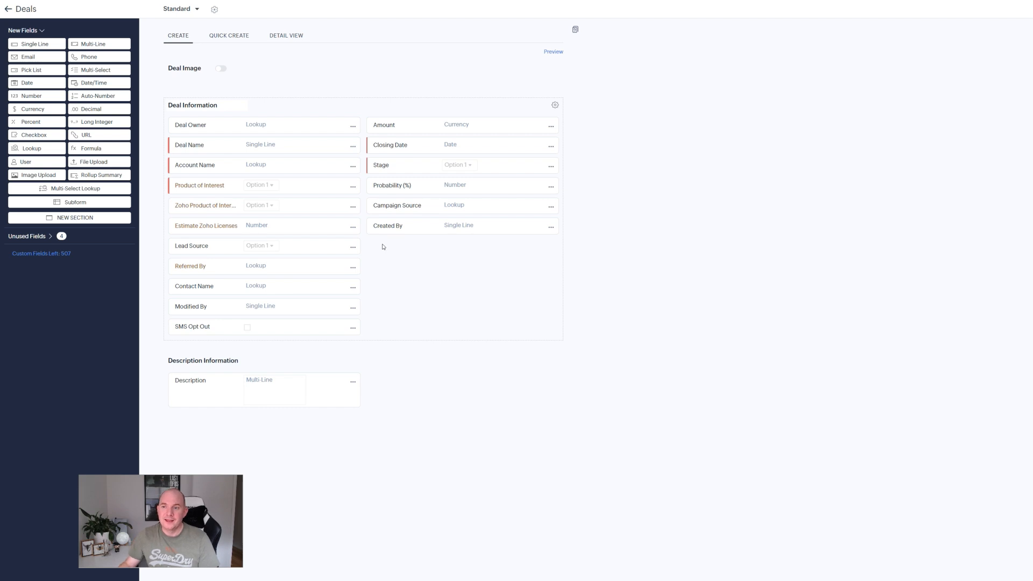
{"action": "mouse_move", "coordinate": [352, 289]}
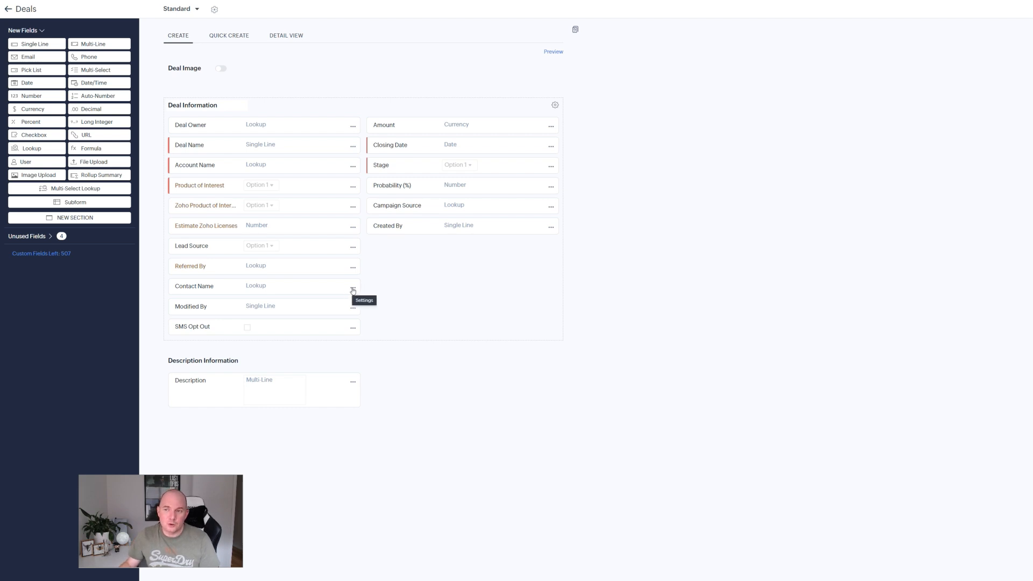
Enable Filter lookup records in the Contact Name lookup's properties.
{"action": "left_click", "coordinate": [353, 288]}
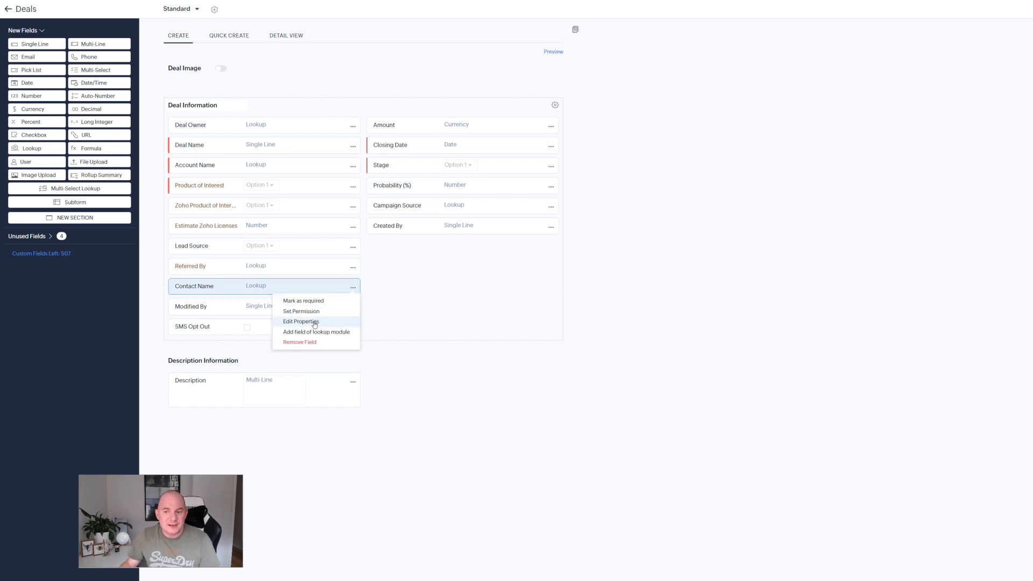
{"action": "left_click", "coordinate": [301, 321]}
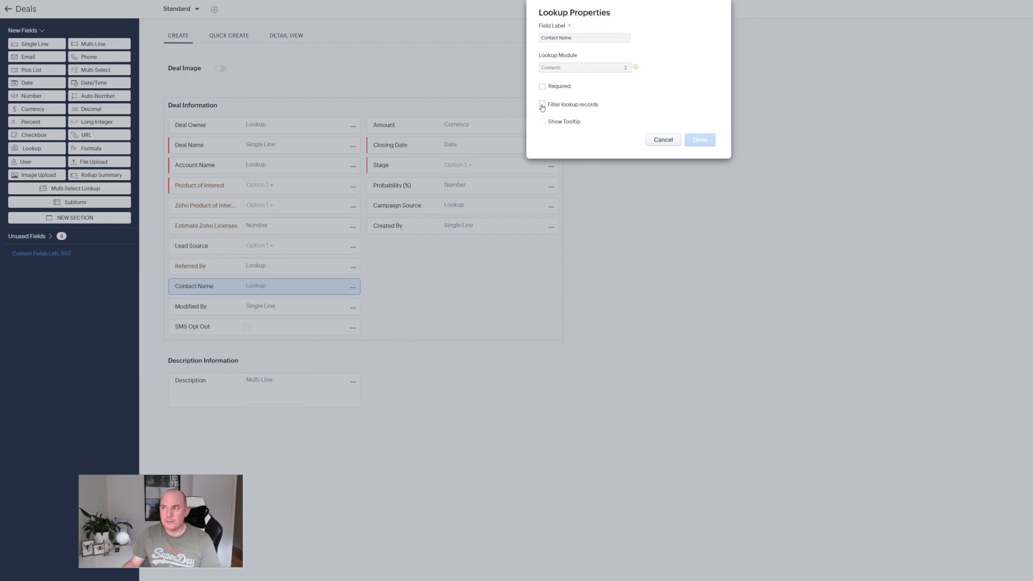
{"action": "left_click", "coordinate": [542, 105]}
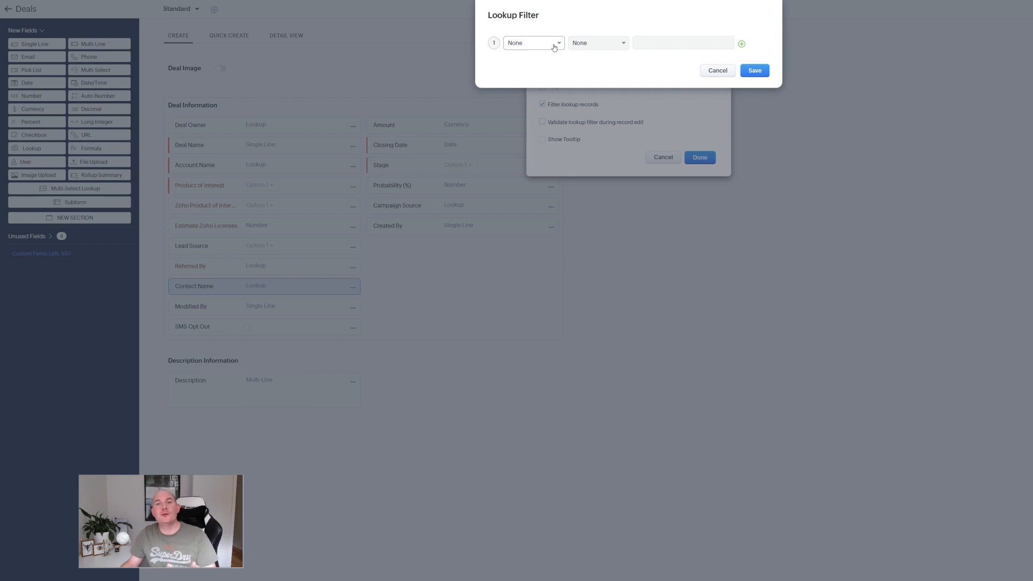
Set the lookup filter to Department is IT, save it, and apply the lookup properties.
{"action": "left_click", "coordinate": [532, 43]}
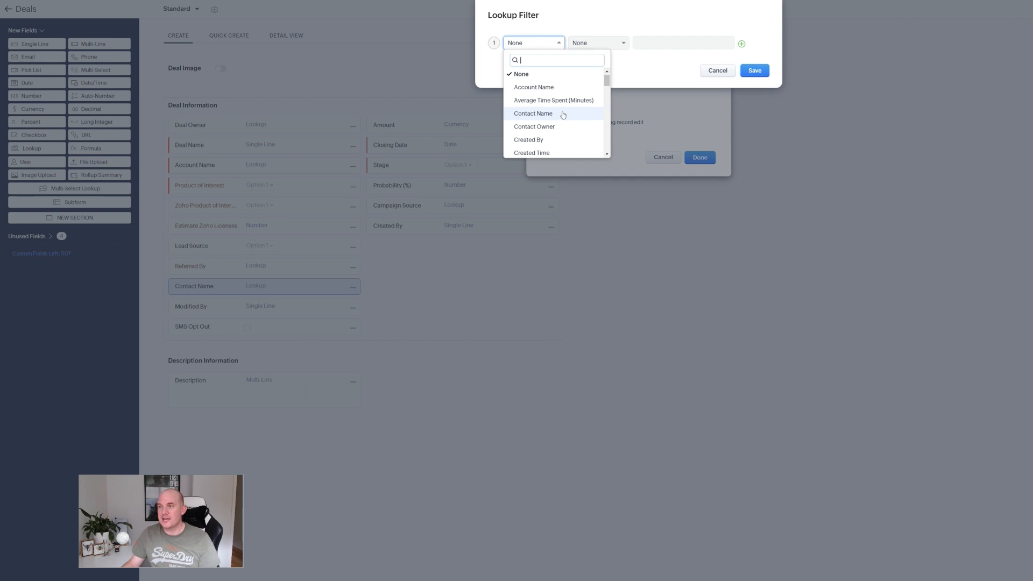
{"action": "scroll", "scroll_direction": "down", "scroll_amount": 3}
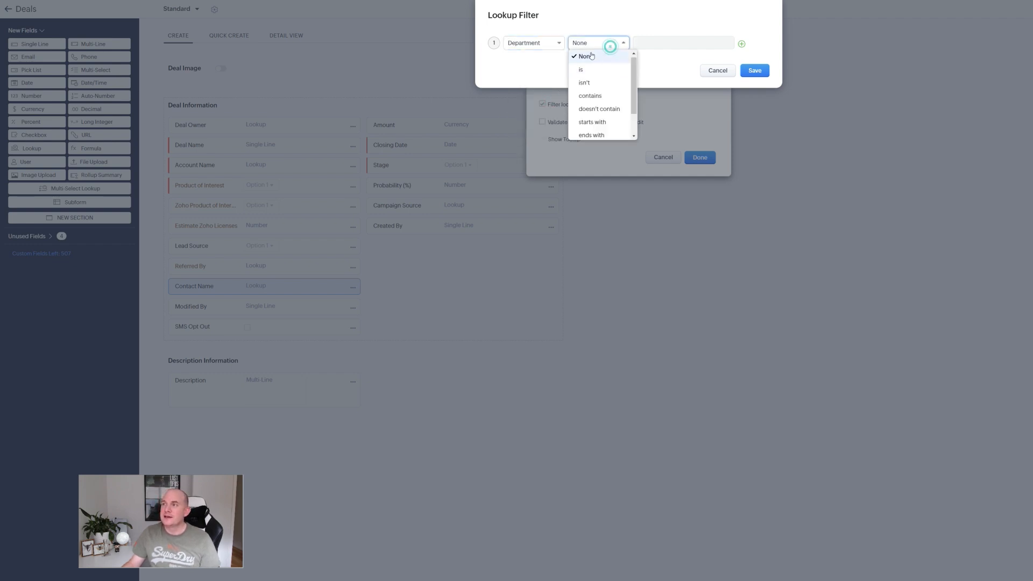
{"action": "left_click", "coordinate": [583, 69]}
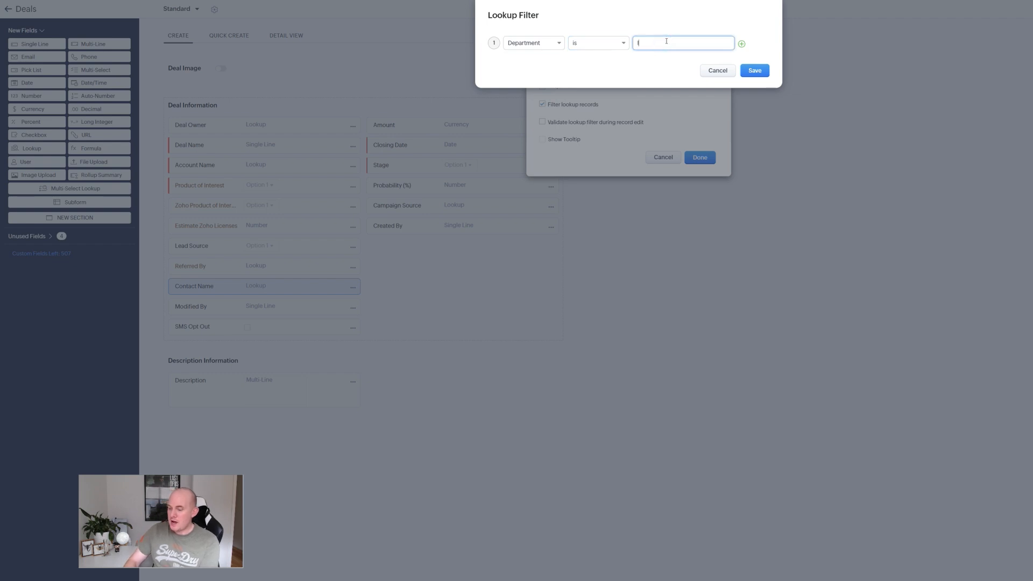
{"action": "type", "text": "IT"}
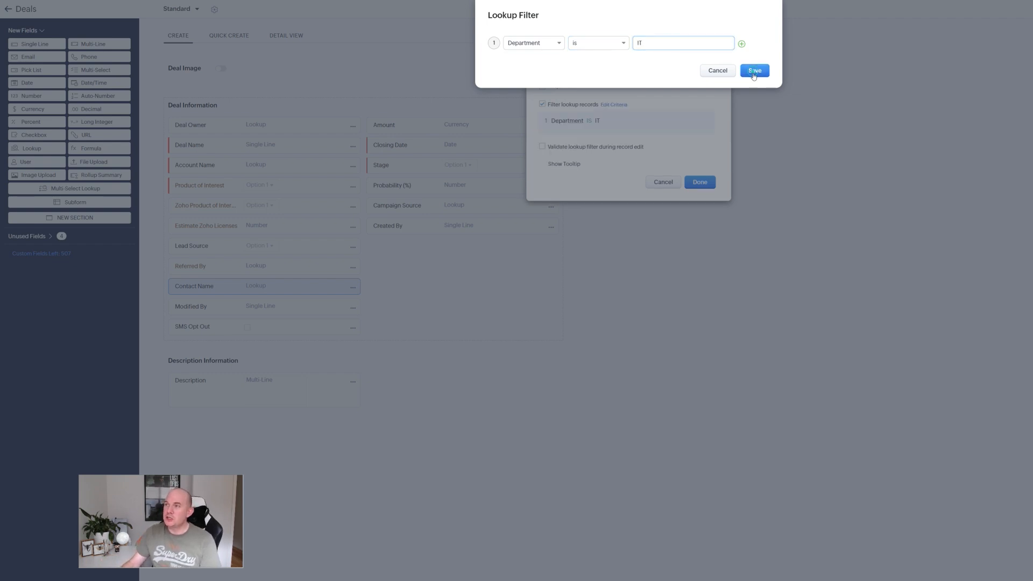
{"action": "left_click", "coordinate": [755, 71]}
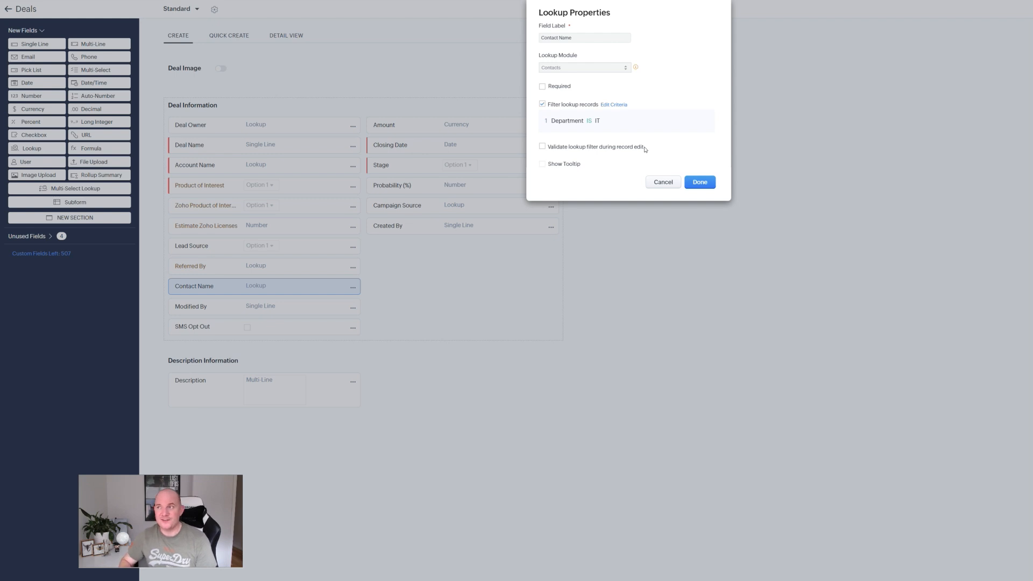
{"action": "left_click", "coordinate": [700, 182]}
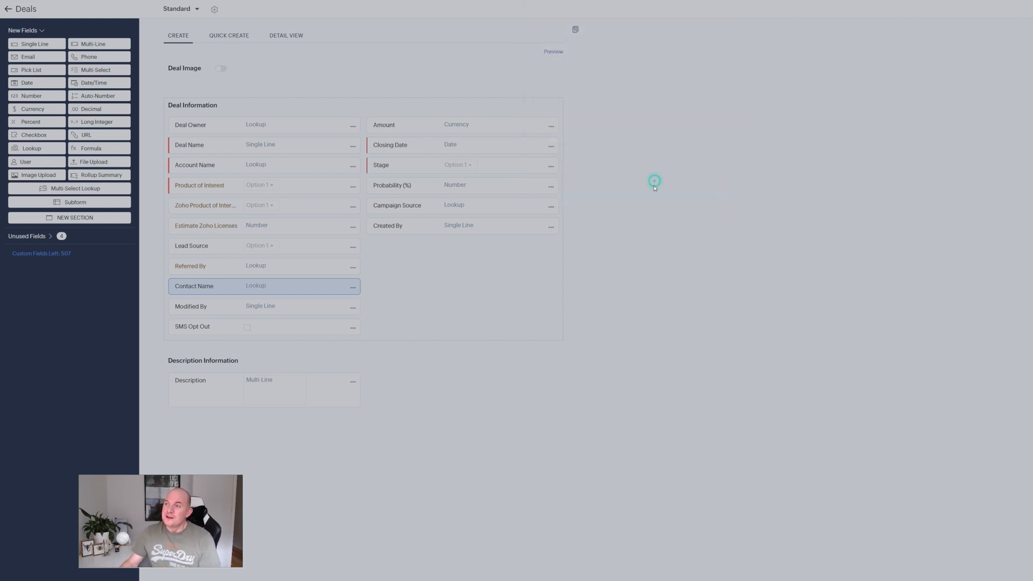